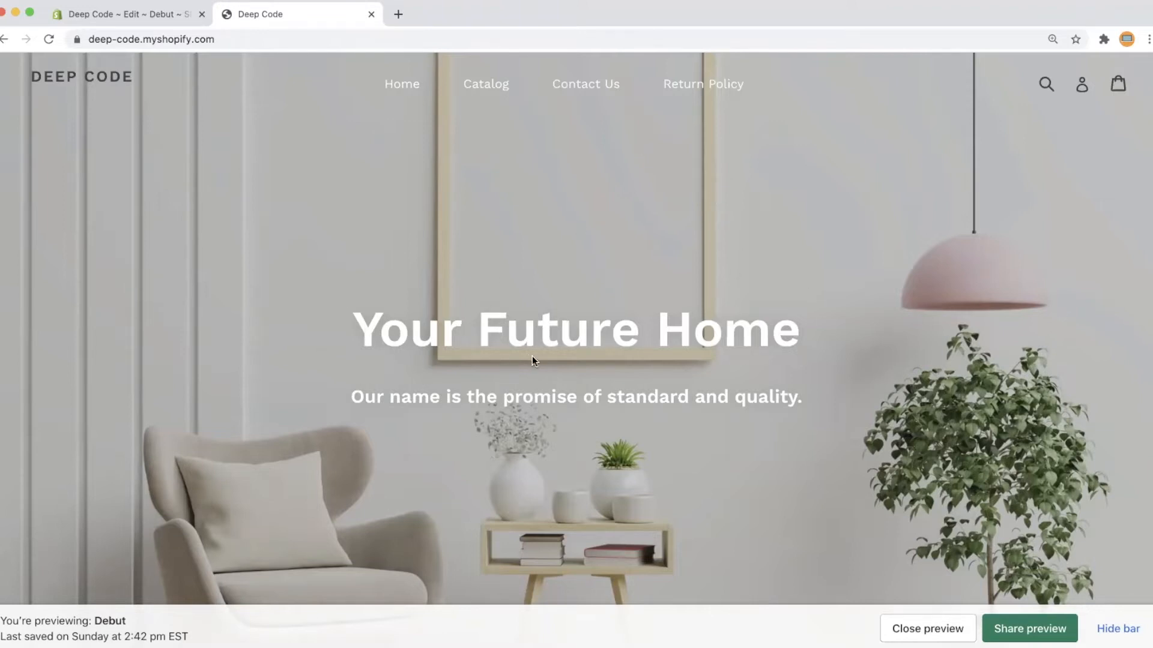
mouse_move(567, 368)
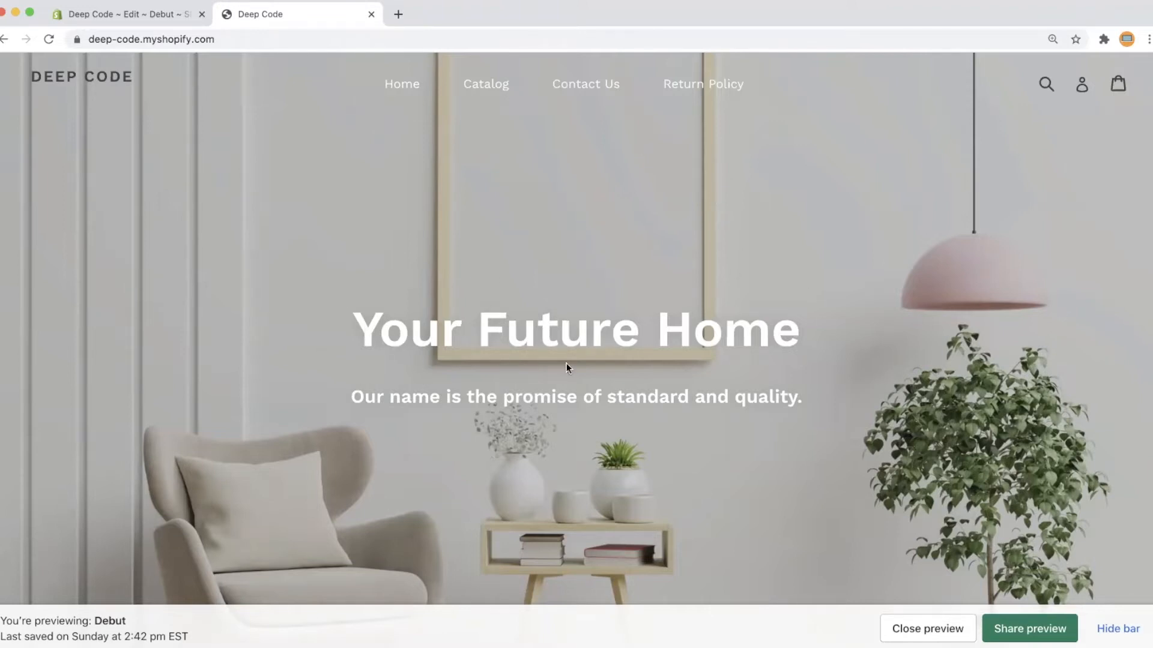
mouse_move(779, 222)
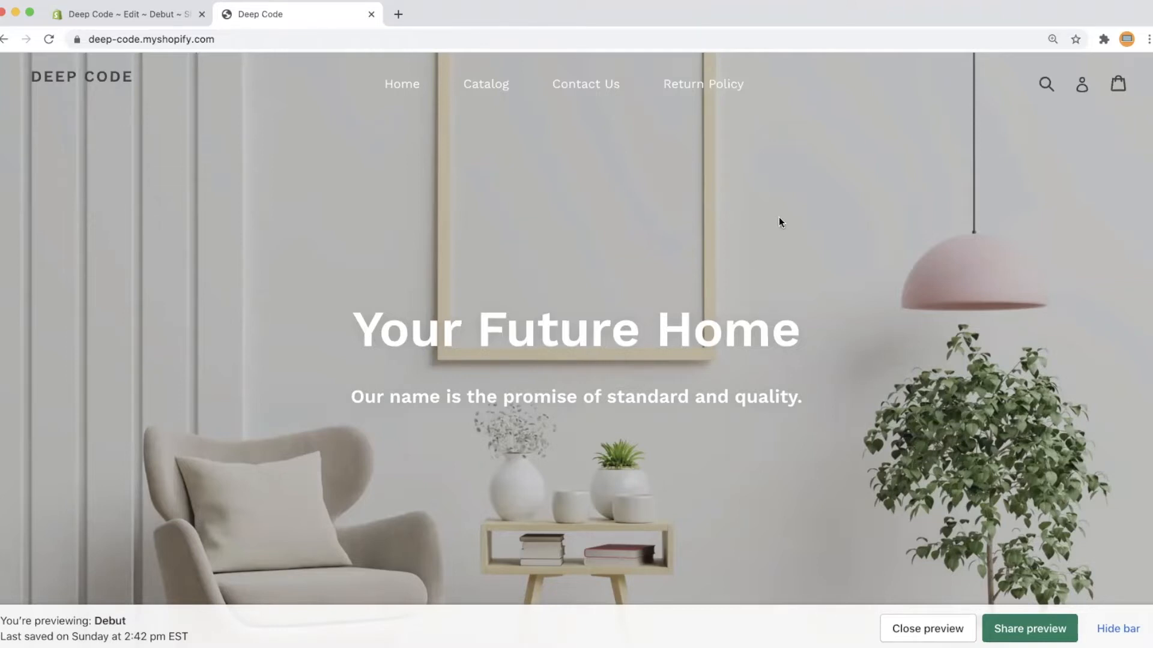
- Inspect the 'Your Future Home' hero title to open Chrome DevTools on its h2
right_click(779, 223)
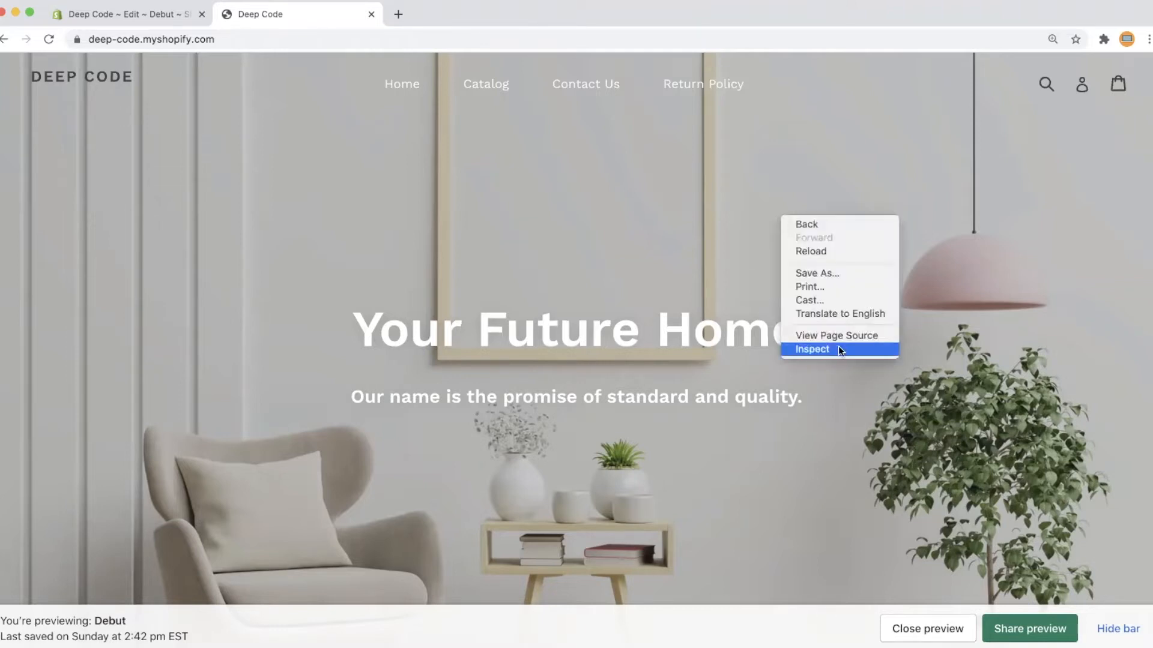
click(812, 350)
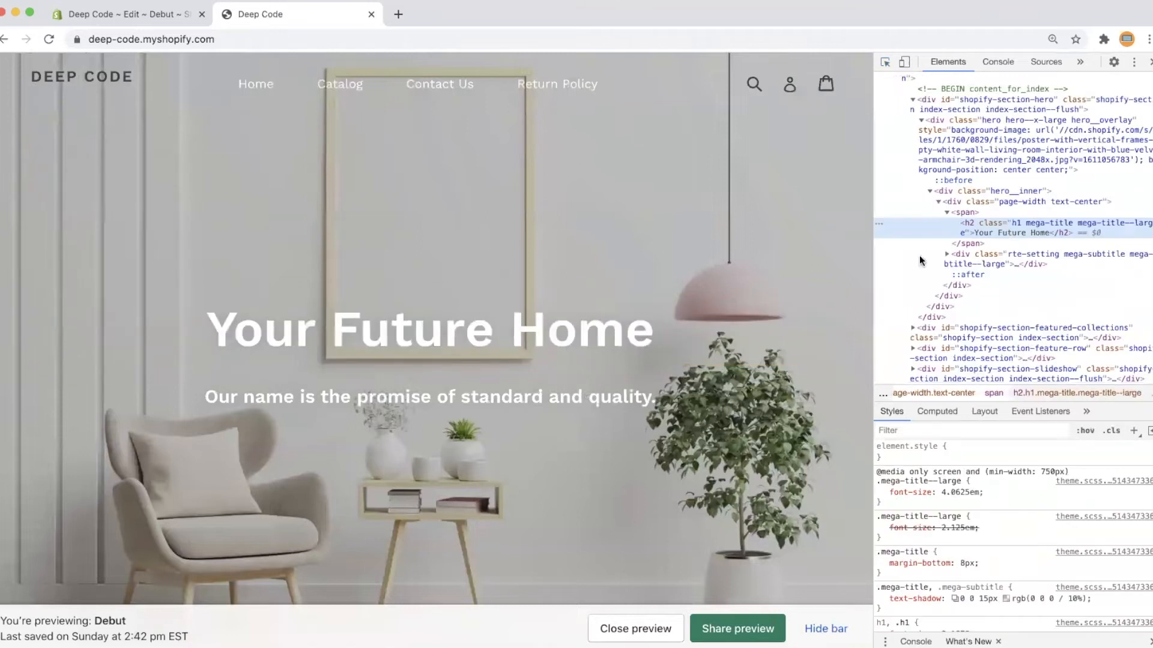
mouse_move(1037, 233)
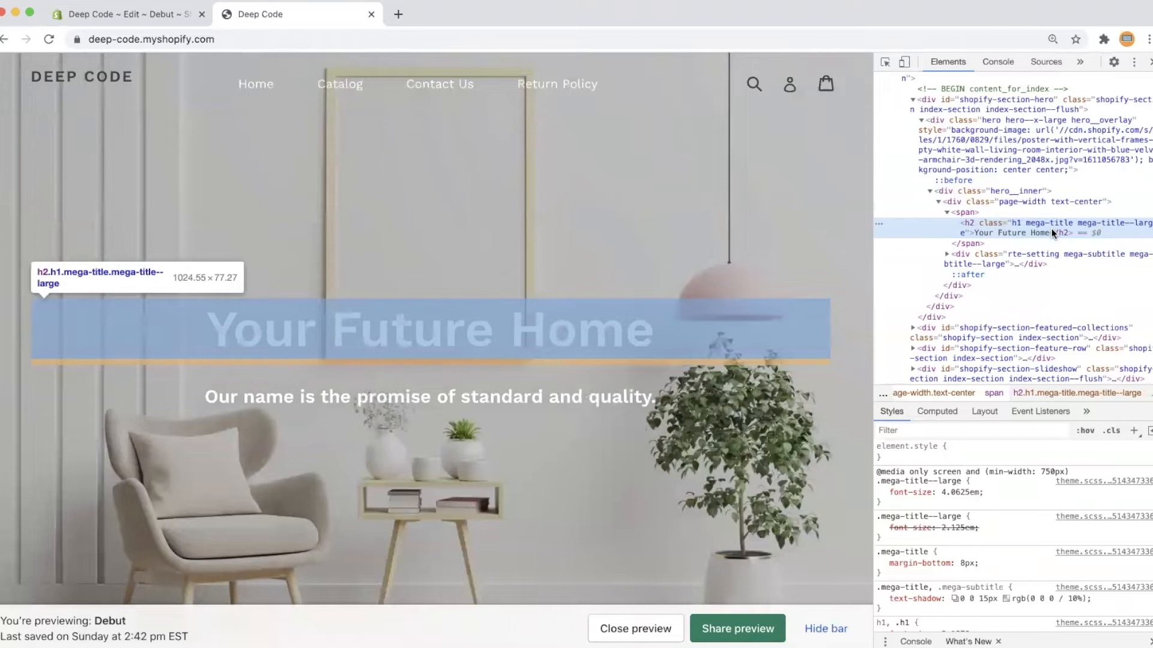
mouse_move(955, 452)
text(font-size: ;)
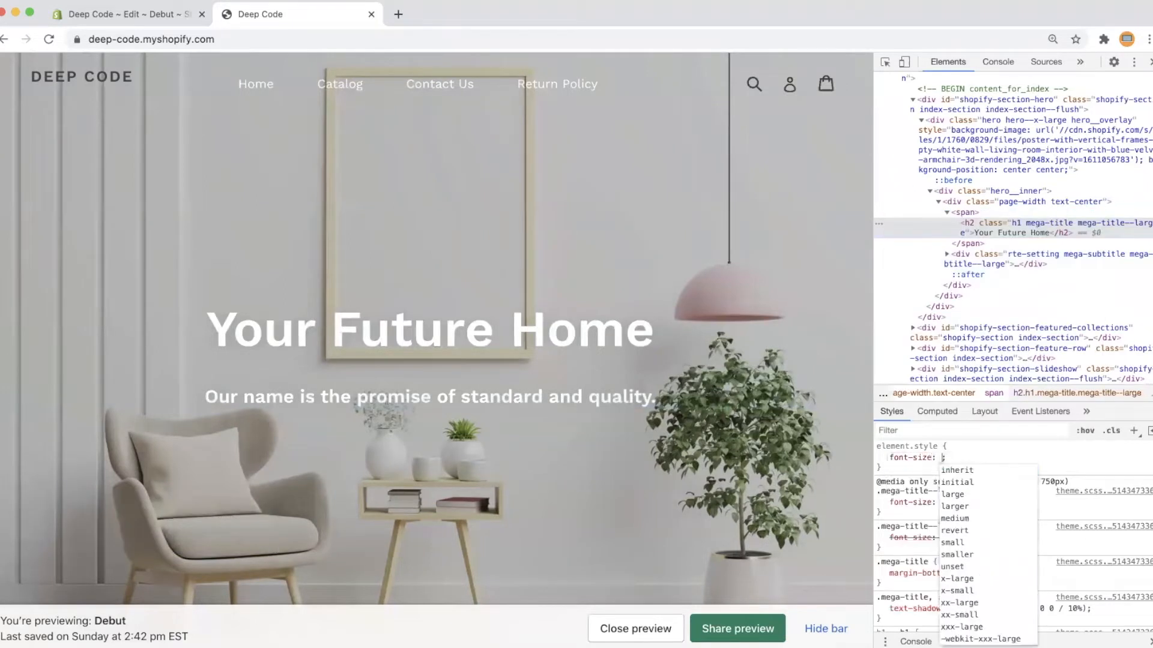
- Give the hero h2's element.style font-size 90px, color black and font-family cursive
text(90px)
text(b)
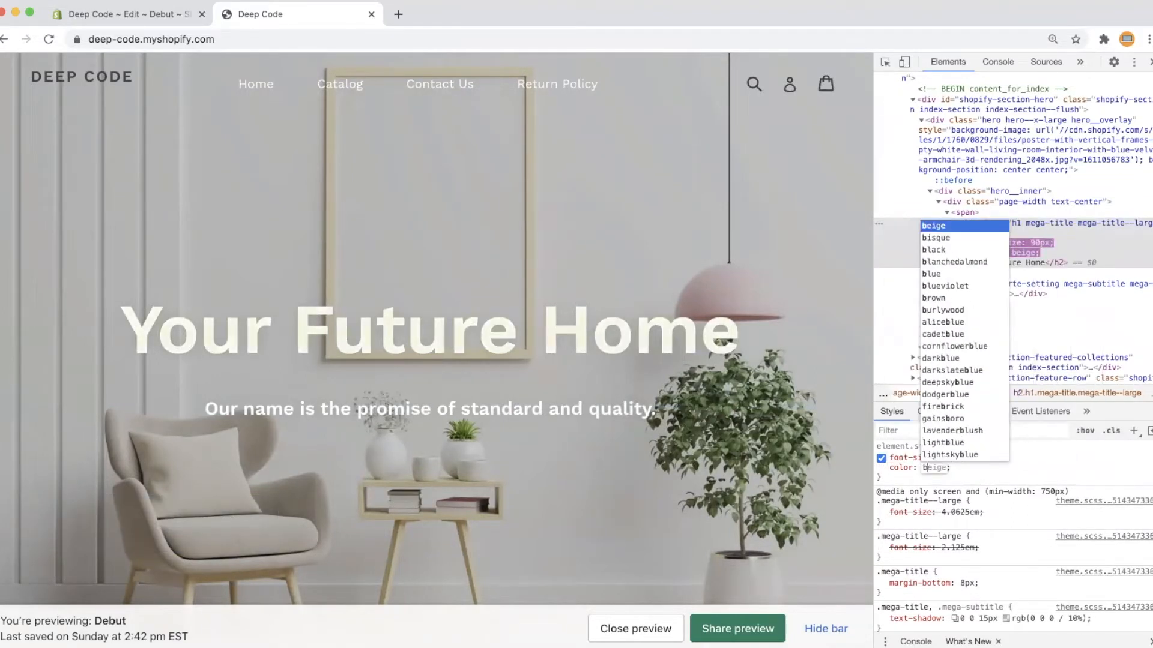
click(933, 249)
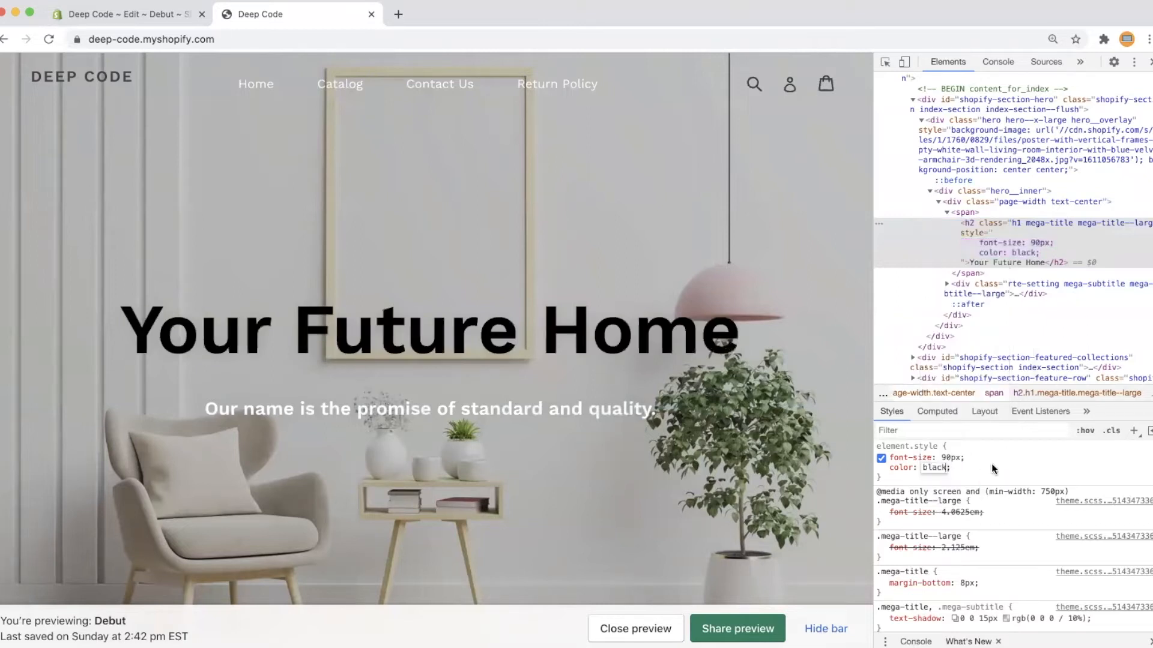
click(881, 468)
text(font-family: ;)
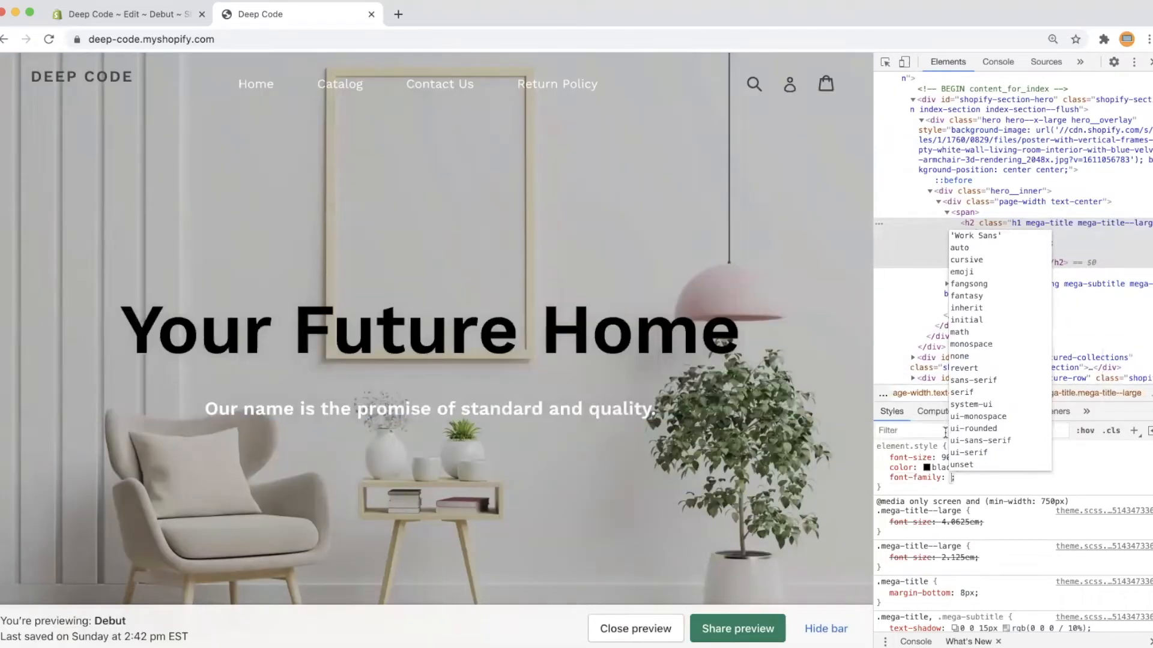
click(966, 259)
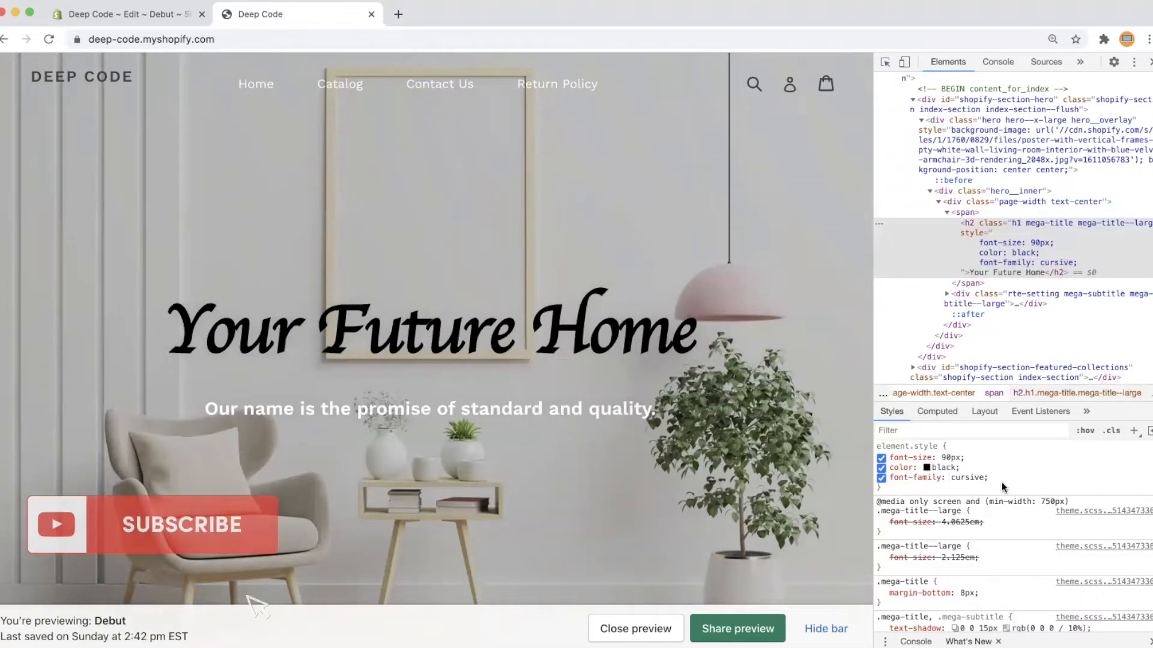
mouse_move(1014, 297)
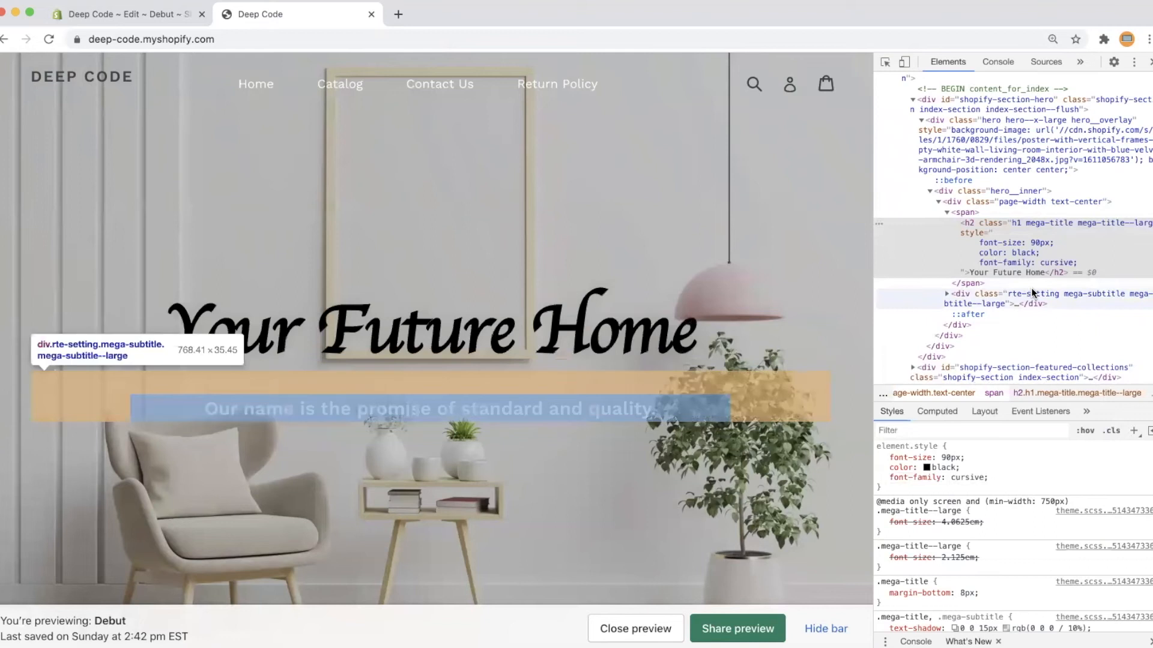
mouse_move(1051, 226)
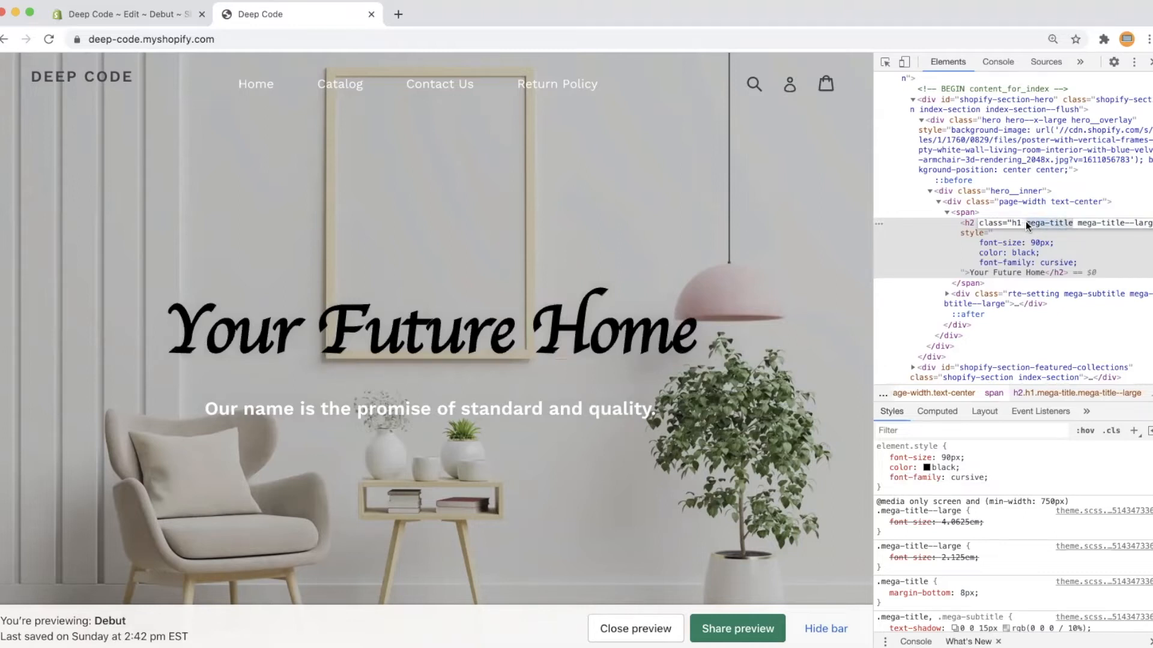
right_click(1028, 226)
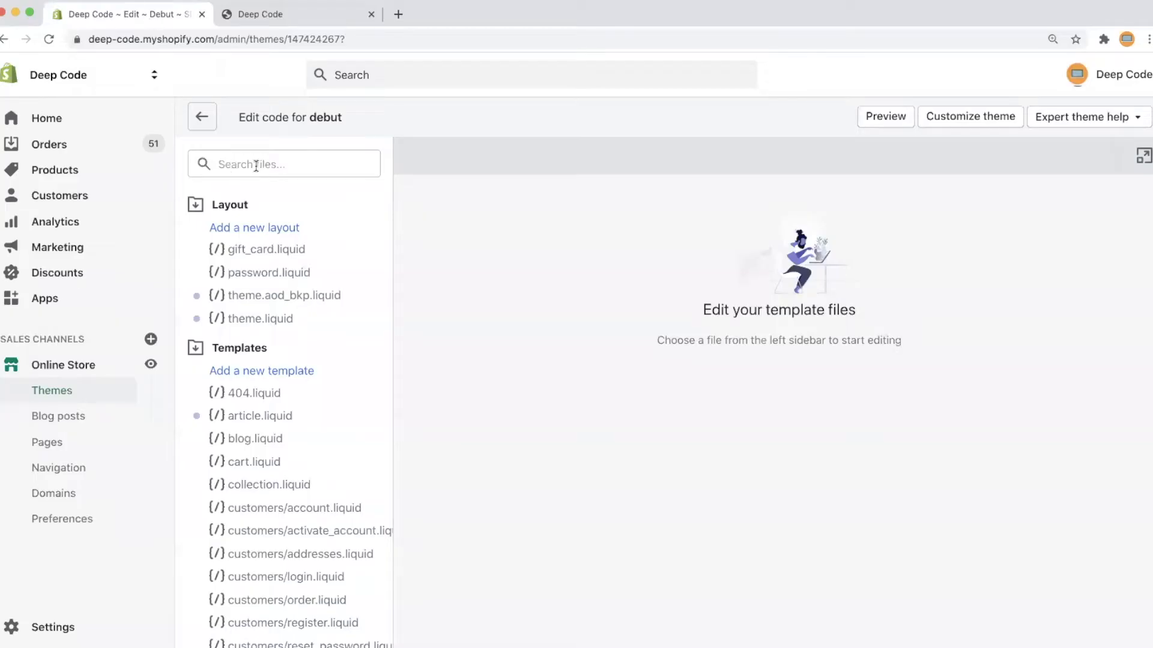
- Filter theme files by css, open theme.scss.liquid and search it for mega-title
text(css)
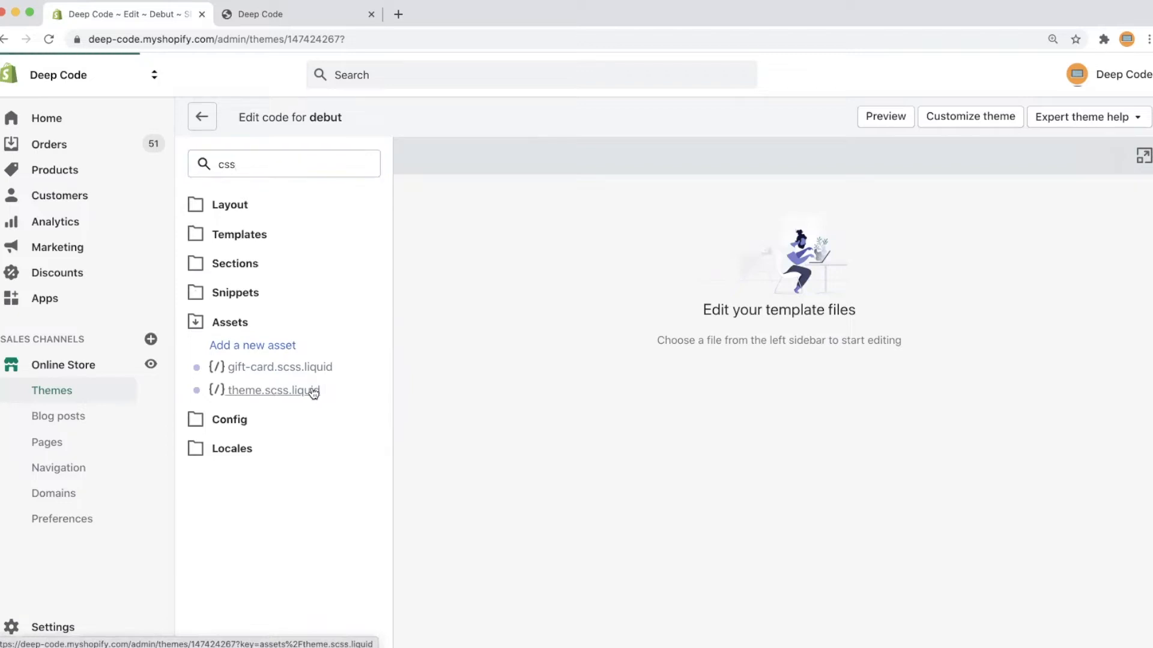
click(271, 391)
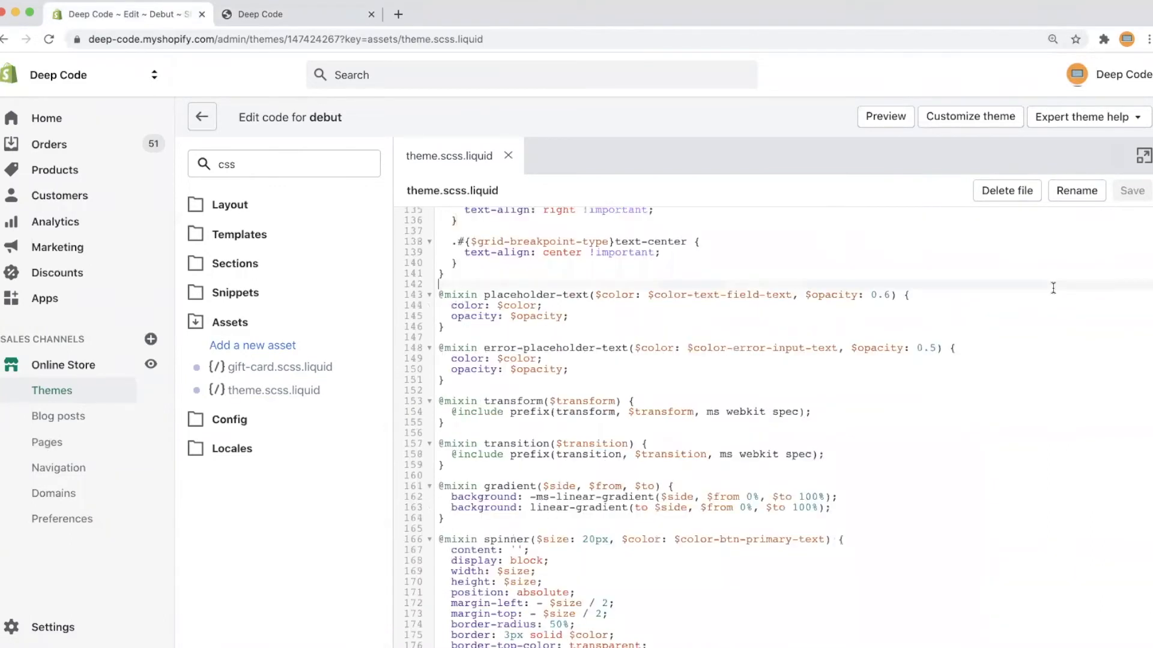
key(cmd+f)
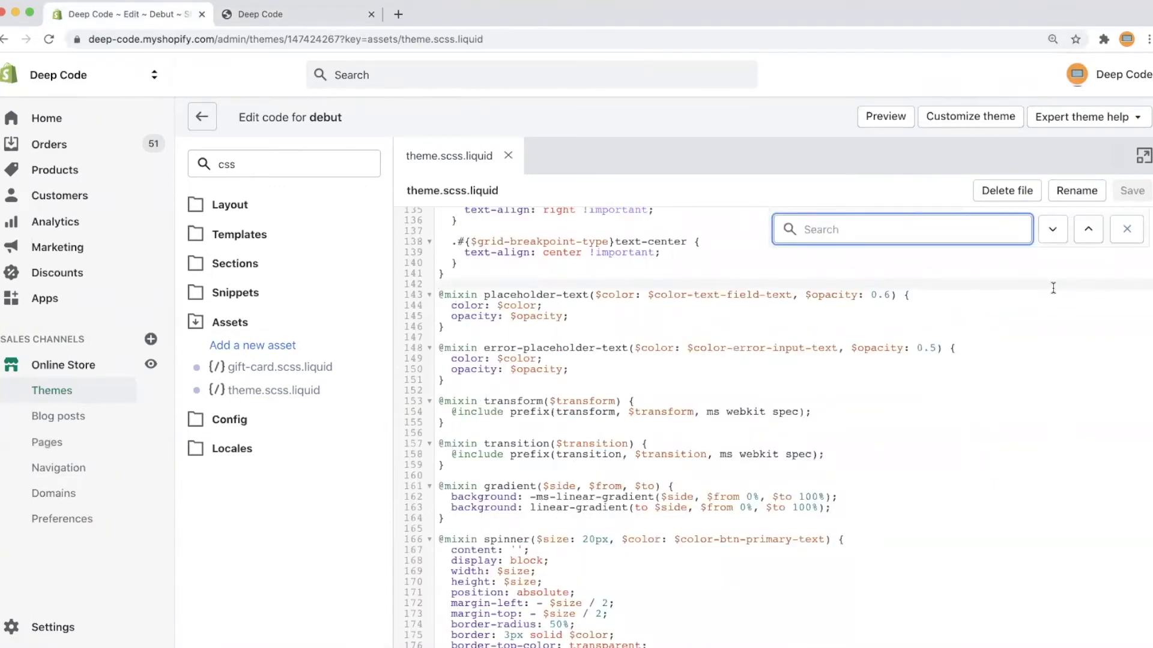
text(mega-title)
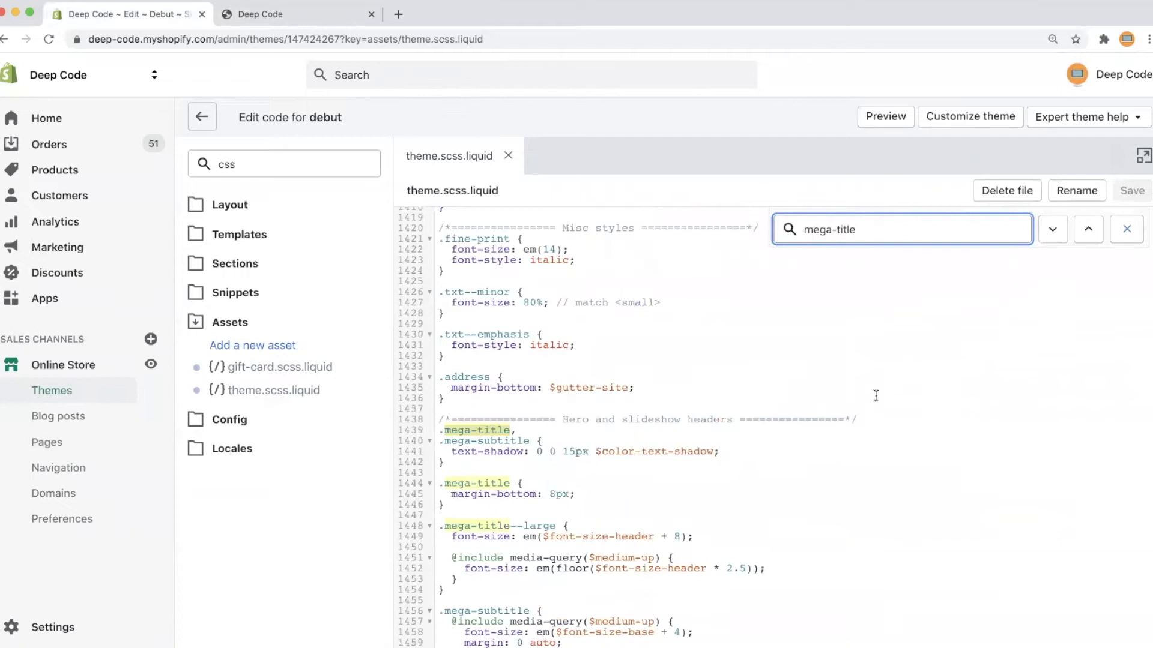
- Add font-size:90px; color: black; font-family: cursive; inside the .mega-title block
scroll(down, 3)
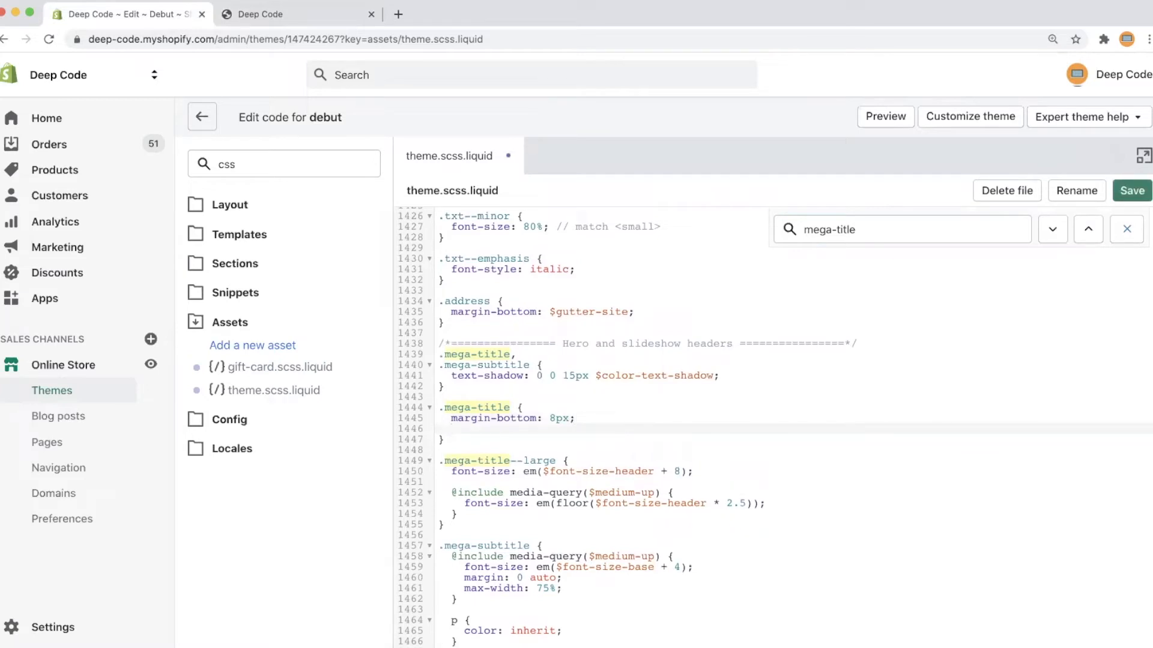
text(font-s)
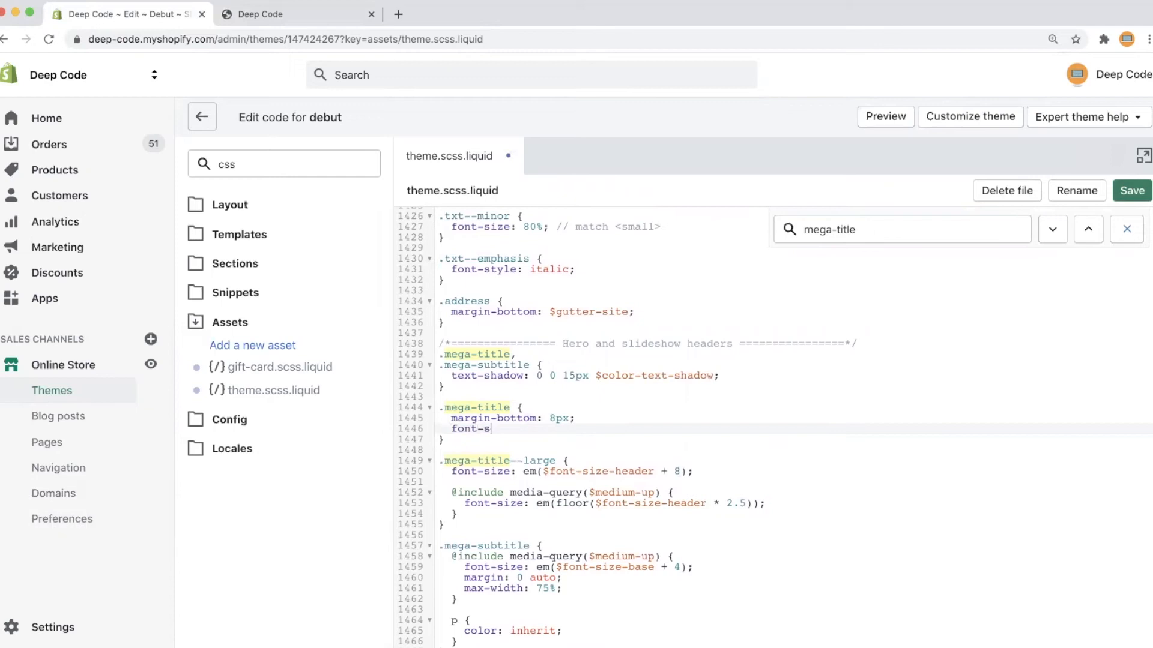
text(ize:90p)
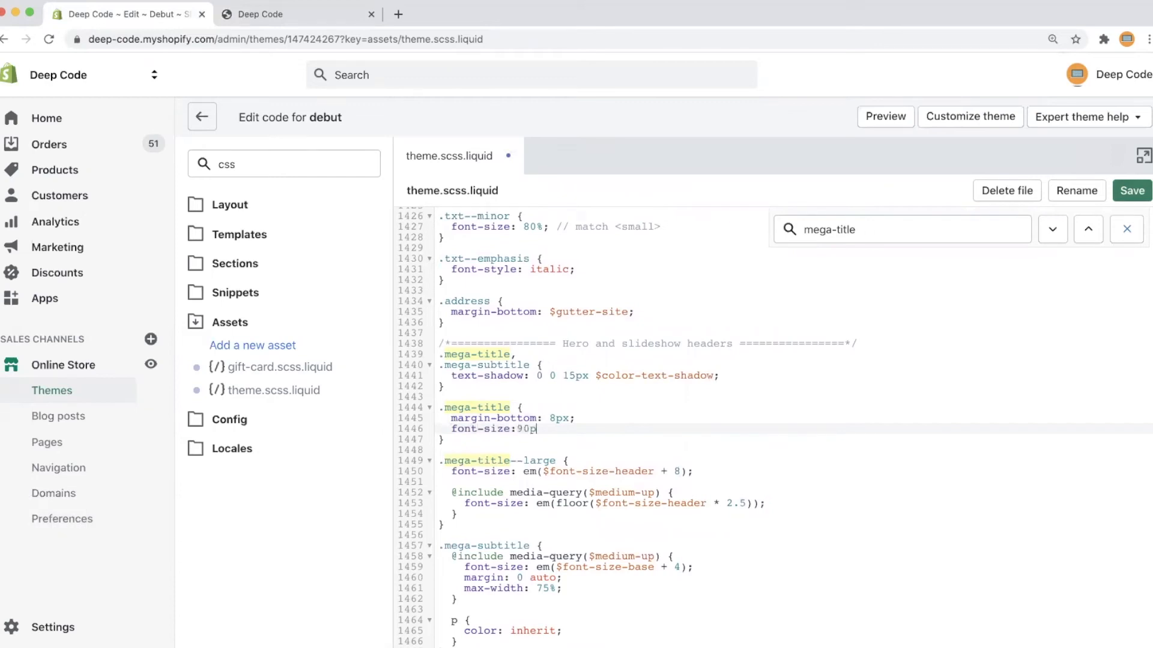
text(x;)
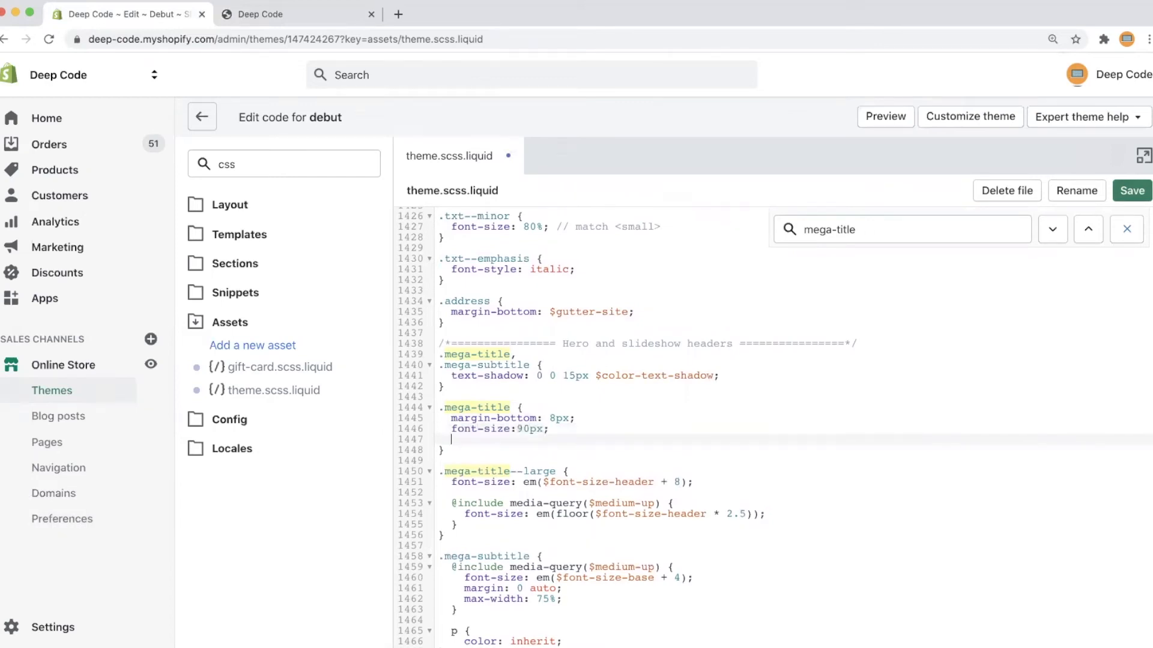
text(color)
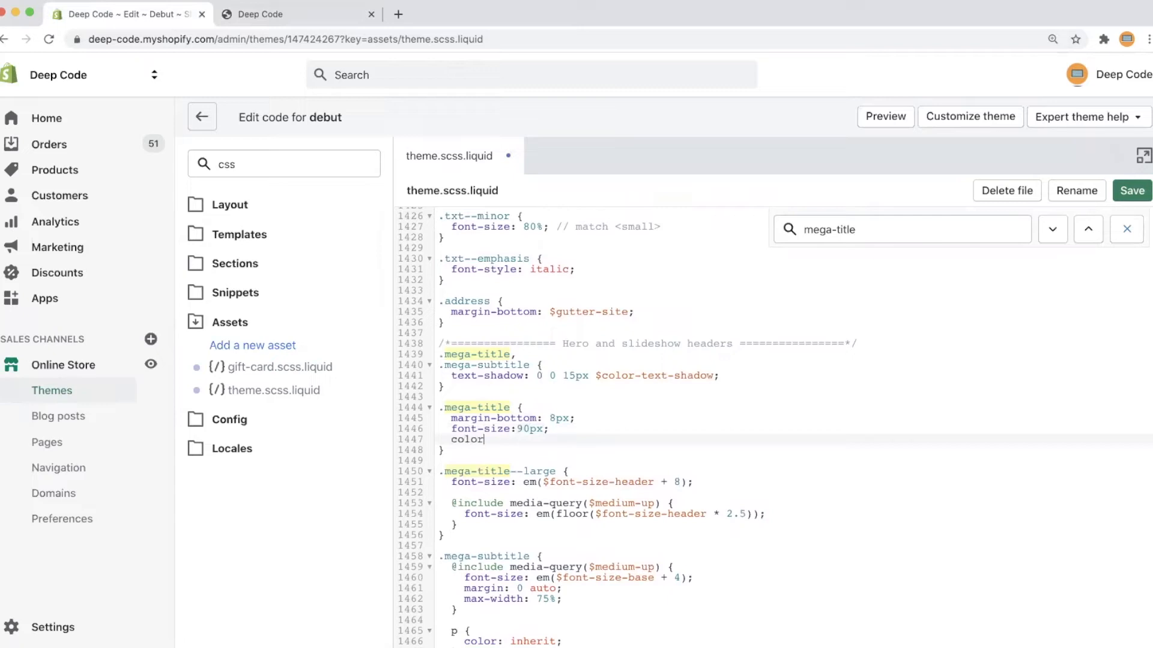
text(: b)
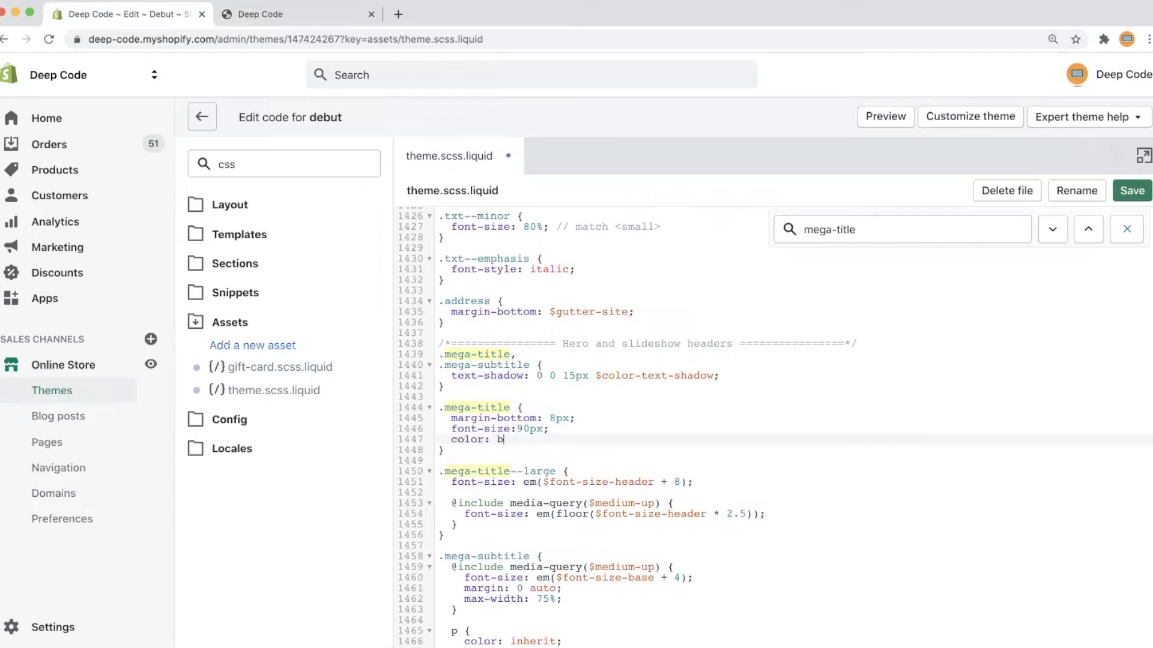
text(lack;)
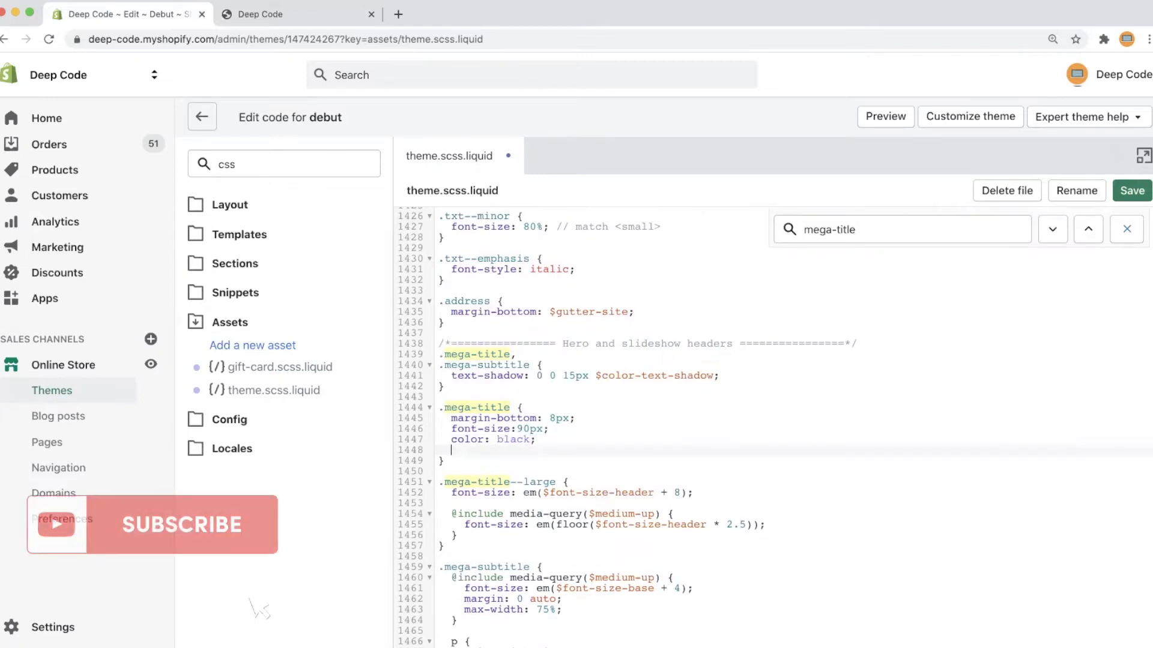
text(font)
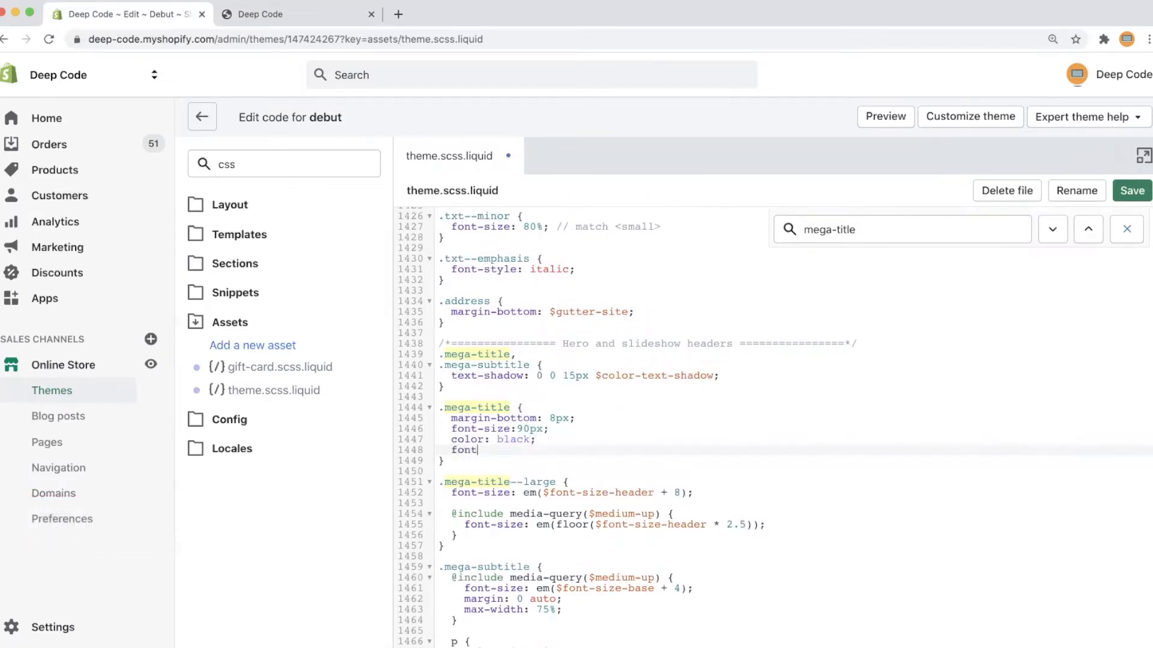
text(-family: cu)
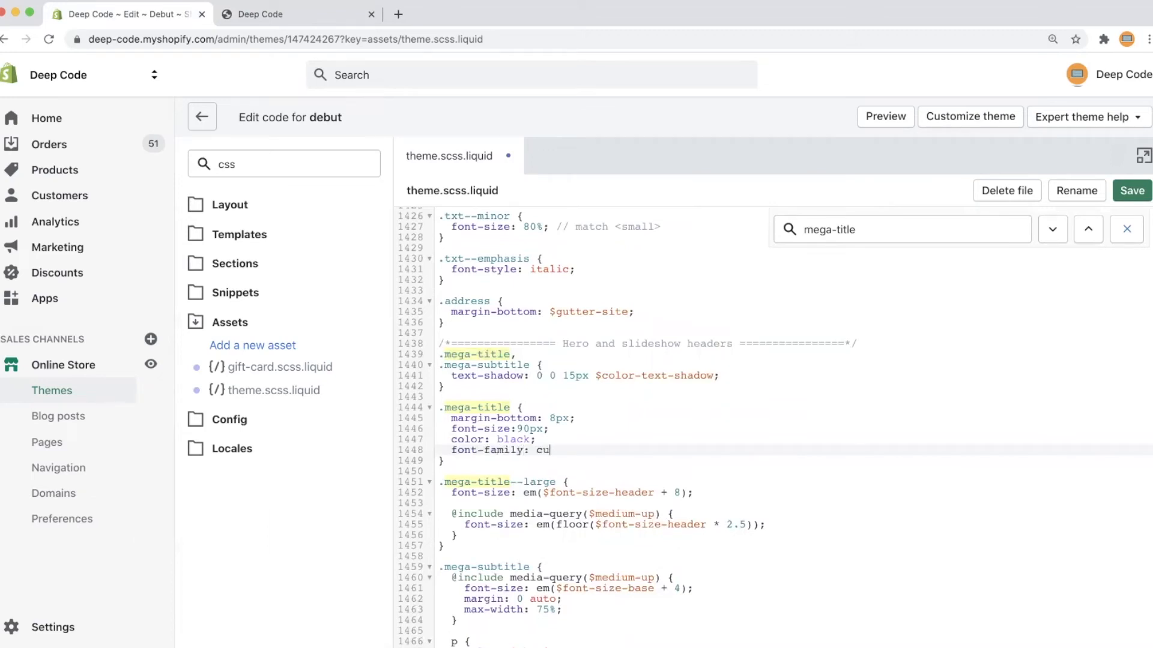
text(rsive;)
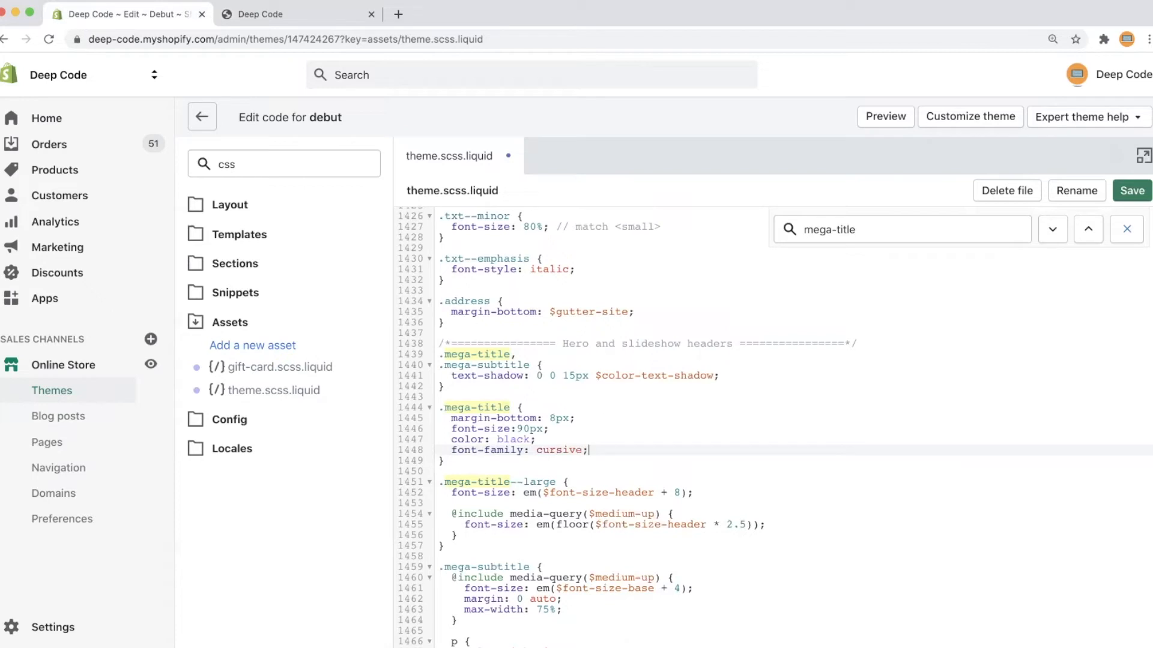
mouse_move(1131, 191)
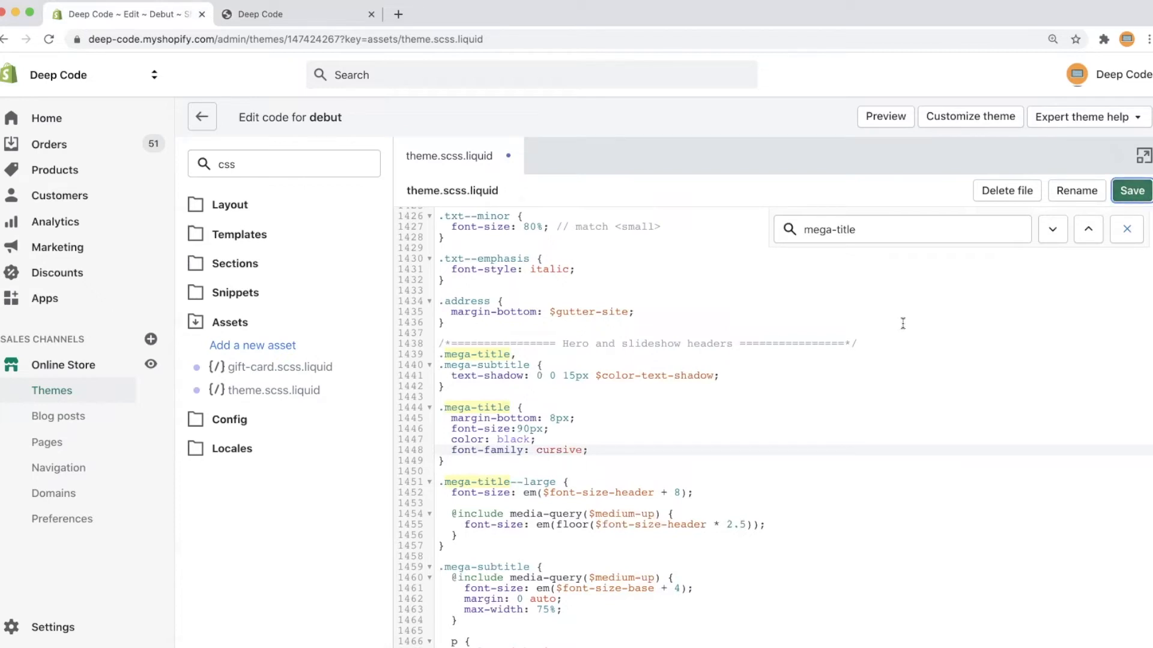
- Save theme.scss.liquid, then inspect the storefront's cursive hero h2 and its mega-title rule
click(1130, 190)
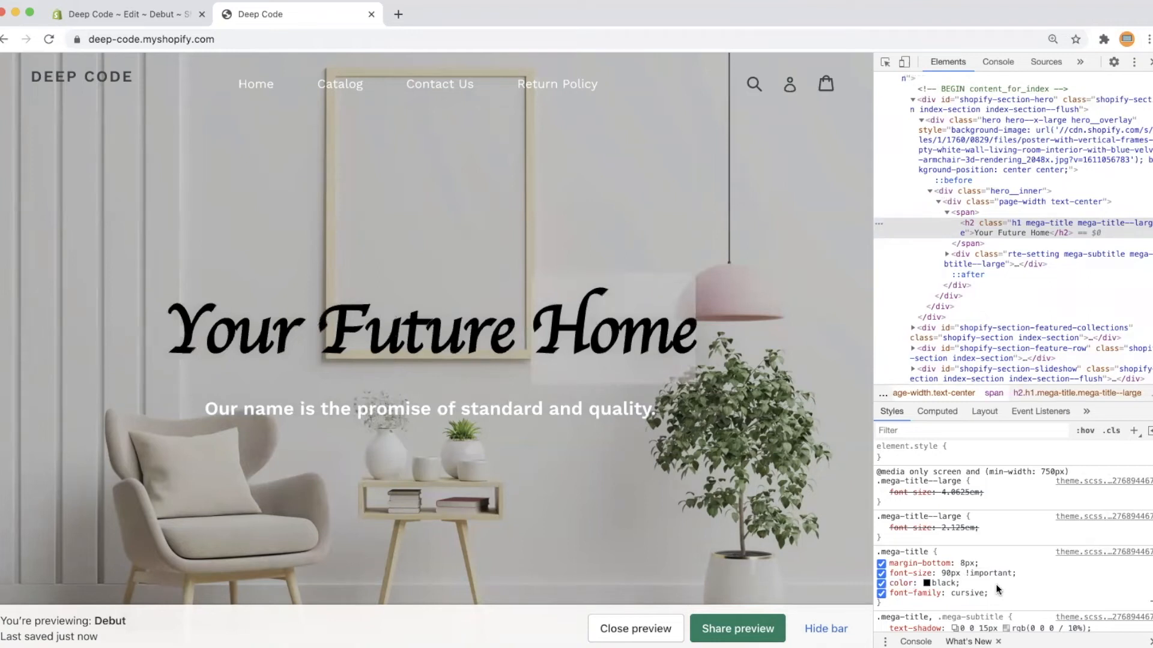
click(880, 528)
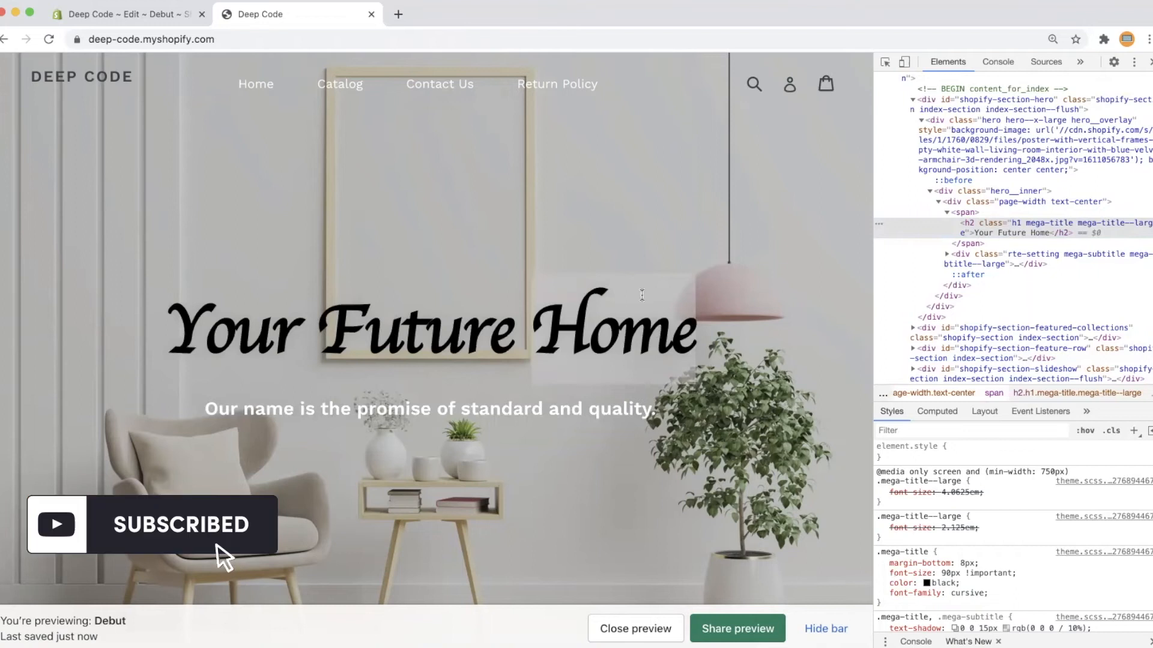
mouse_move(125, 14)
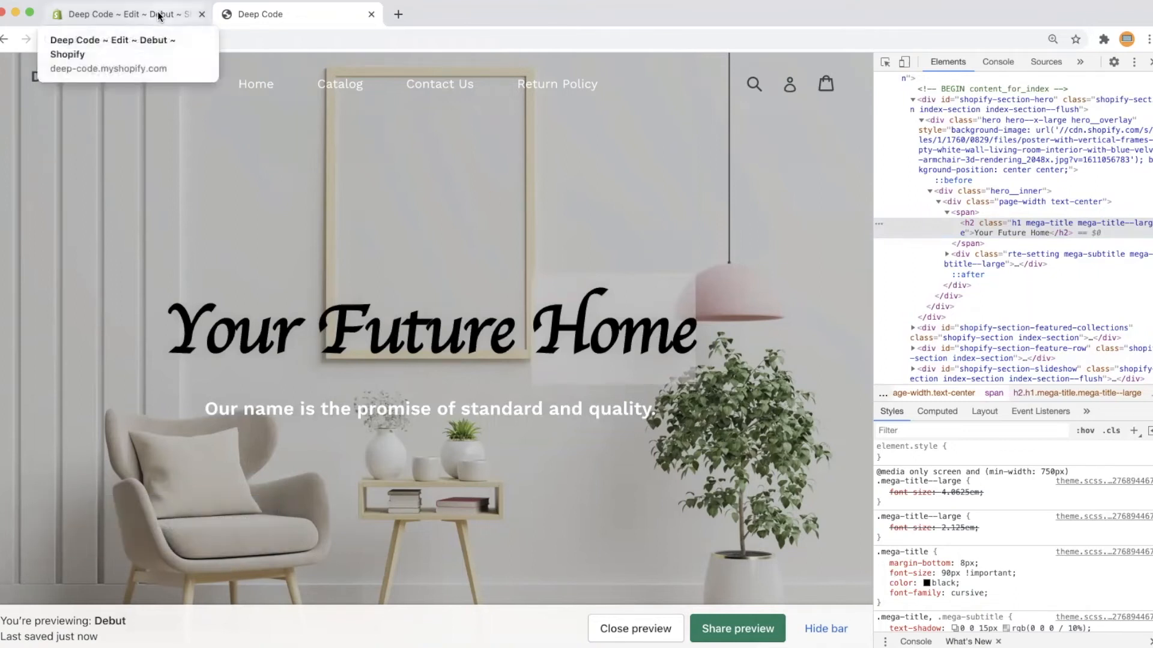
- Append !important to the .mega-title font-size:90px and save theme.scss.liquid
click(129, 13)
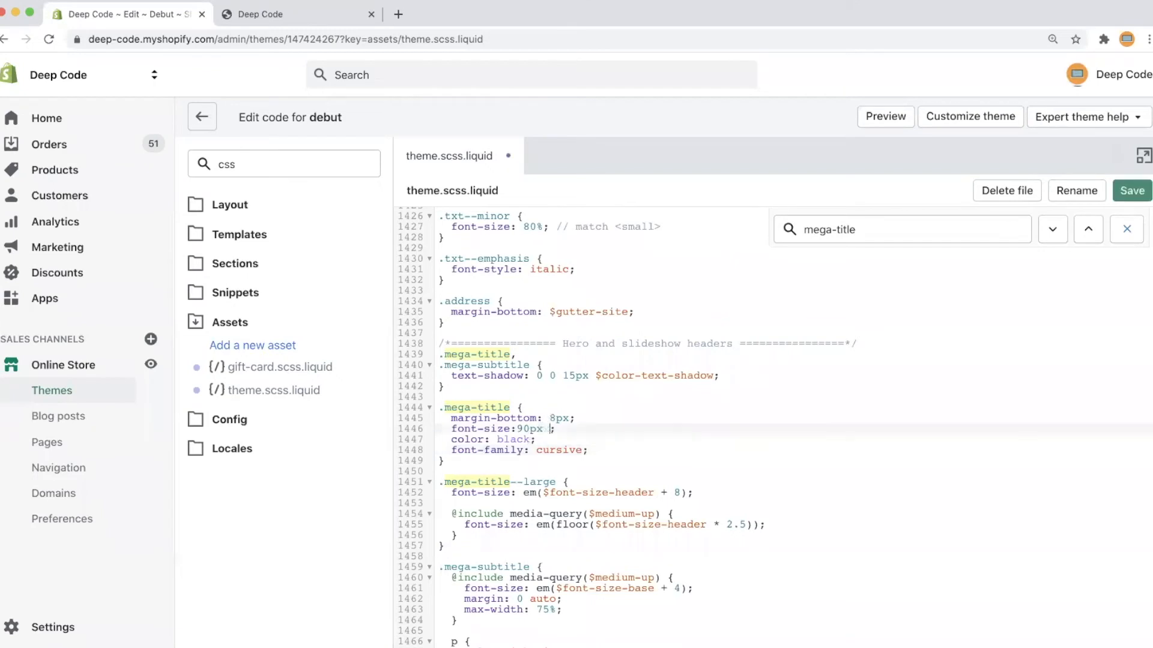
text(!importantt)
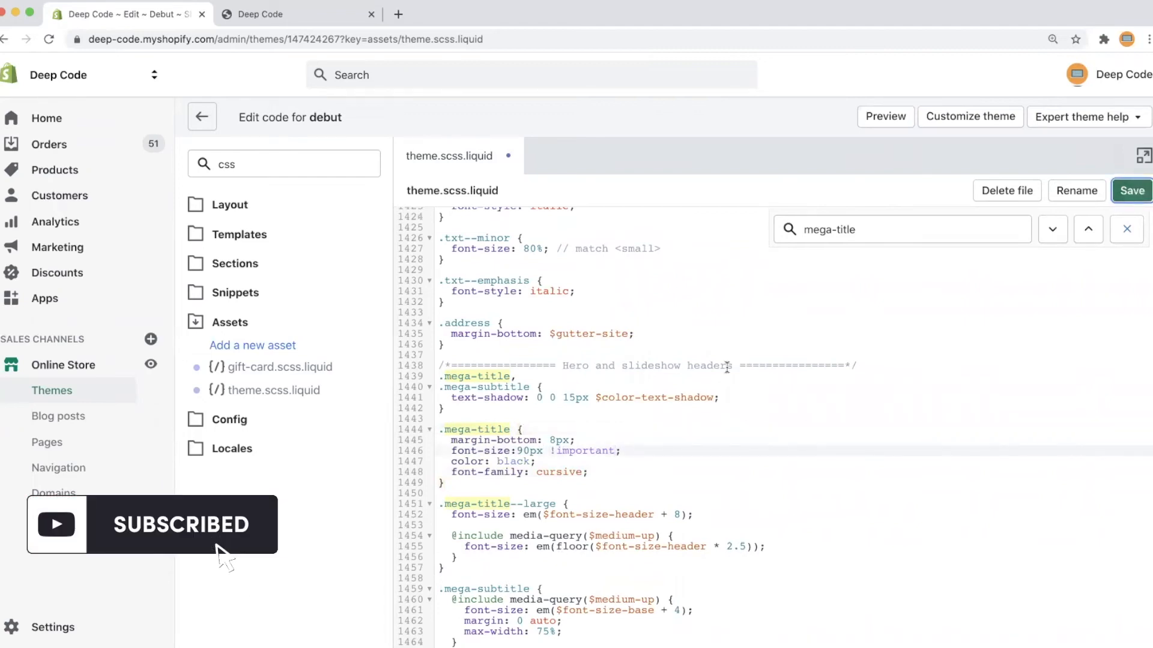
click(1131, 190)
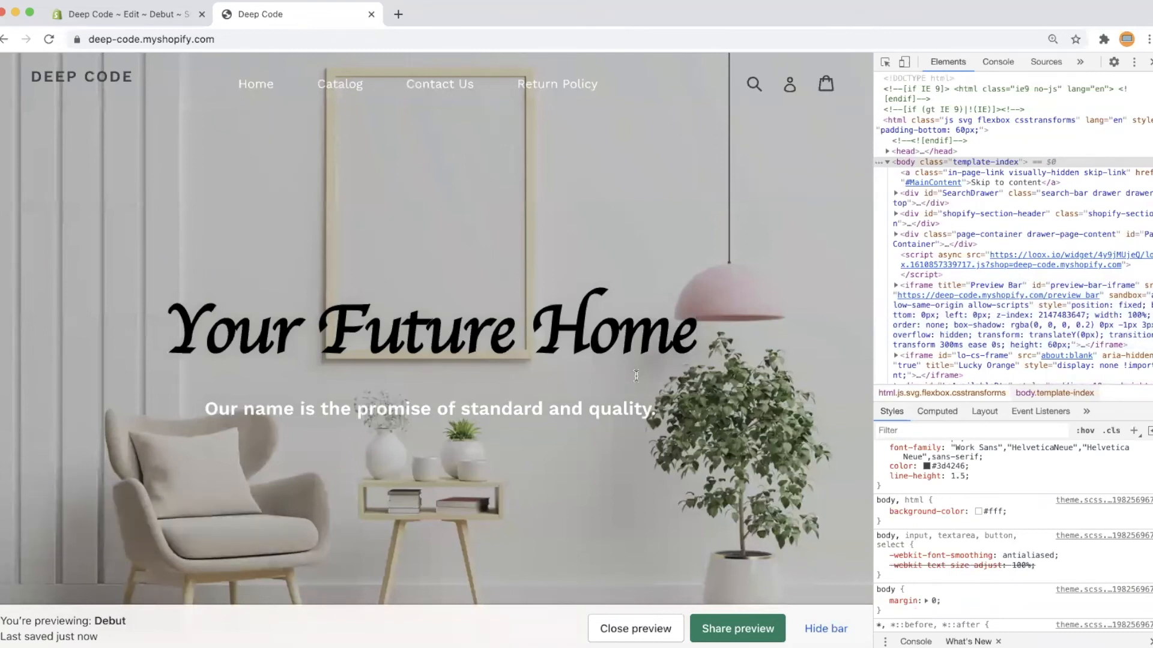
mouse_move(573, 399)
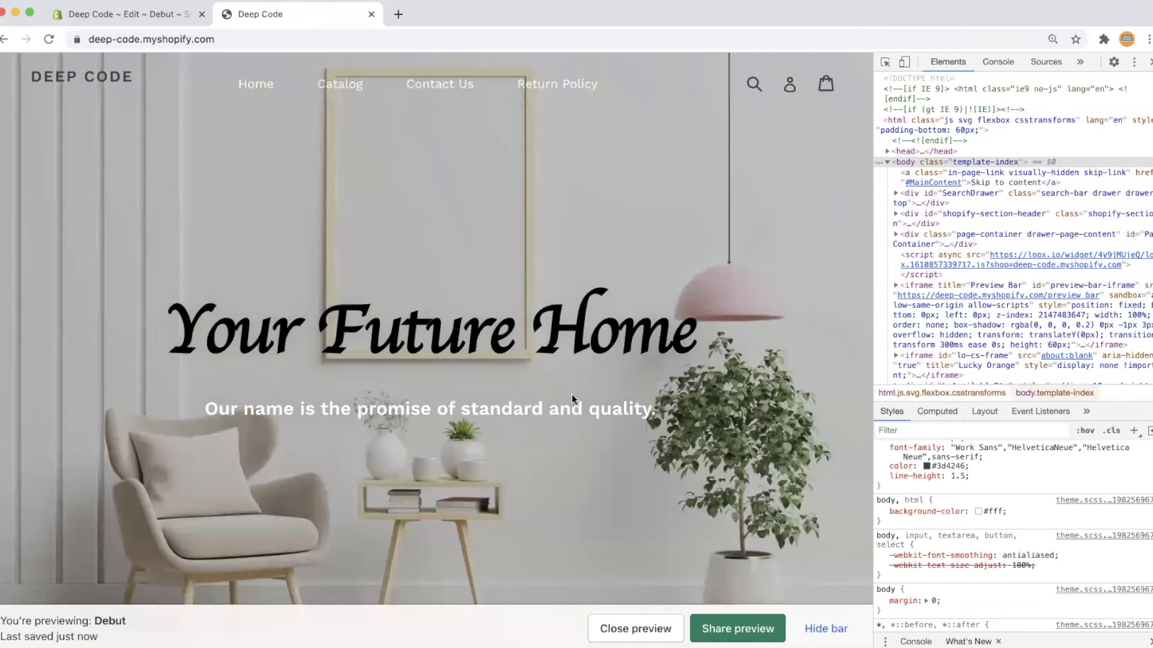
mouse_move(535, 396)
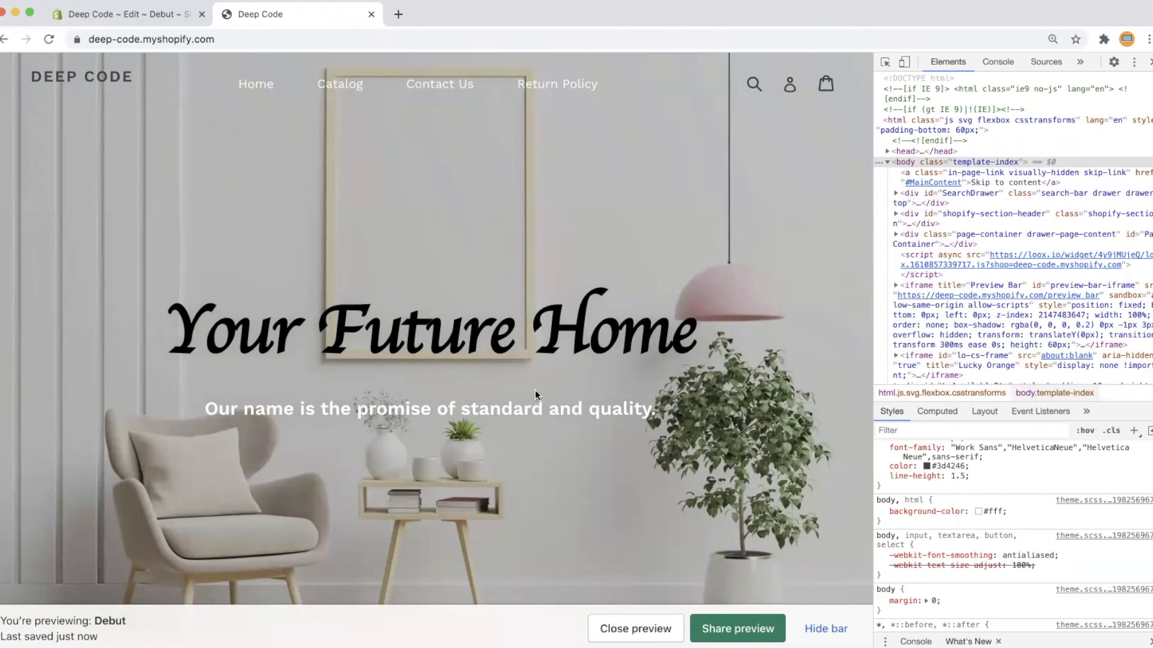
mouse_move(507, 327)
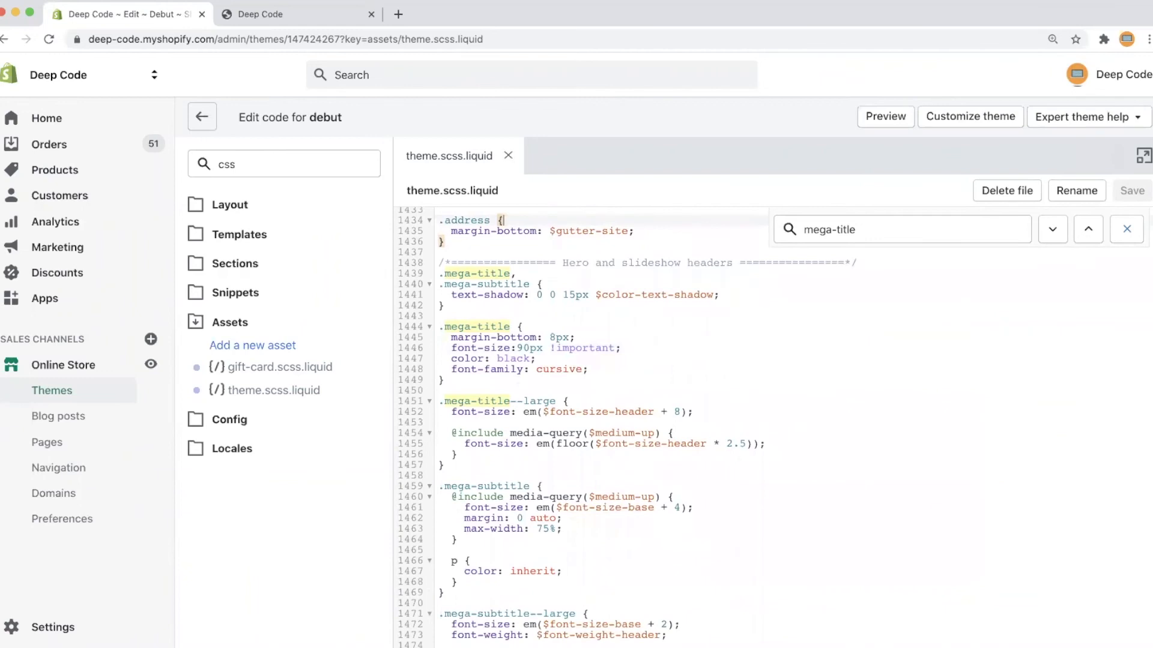
- Write body *{ font-family: cursive !important; } on a new line after .site-nav__link
click(1051, 229)
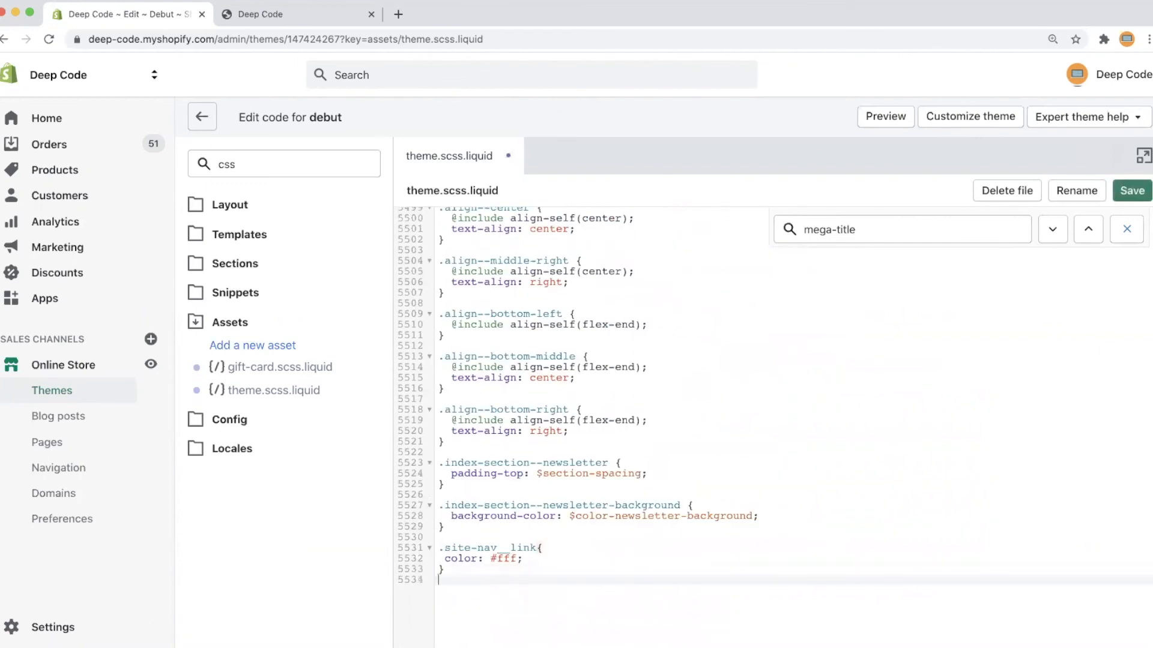
key(enter)
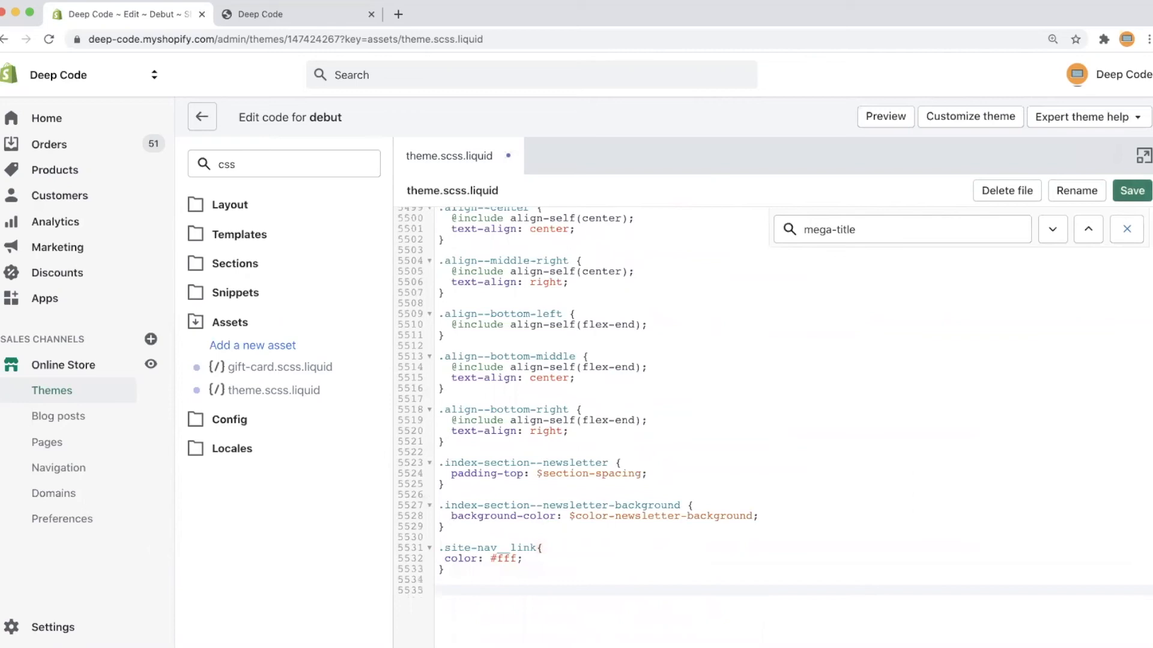
text(body)
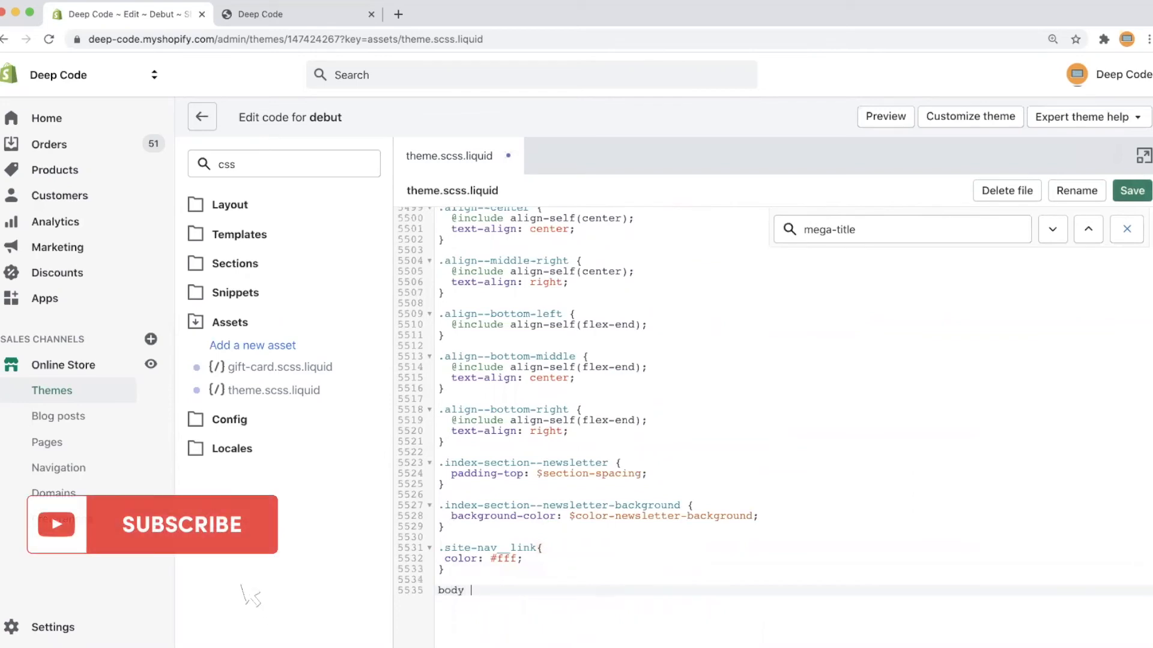
text(*{)
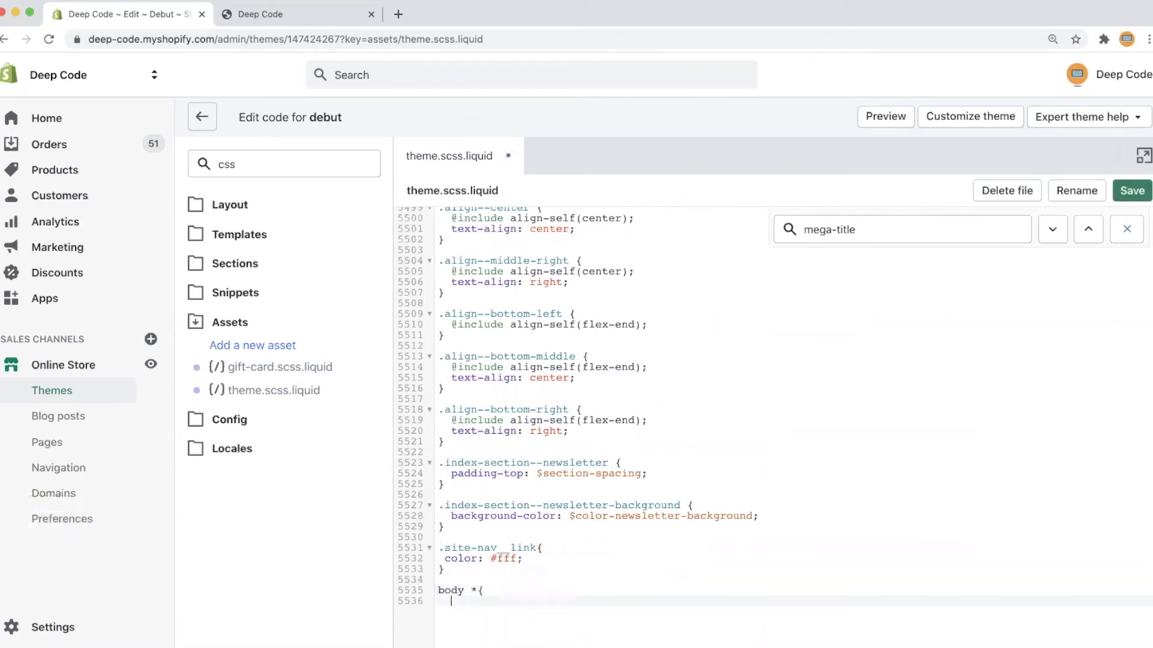
text(})
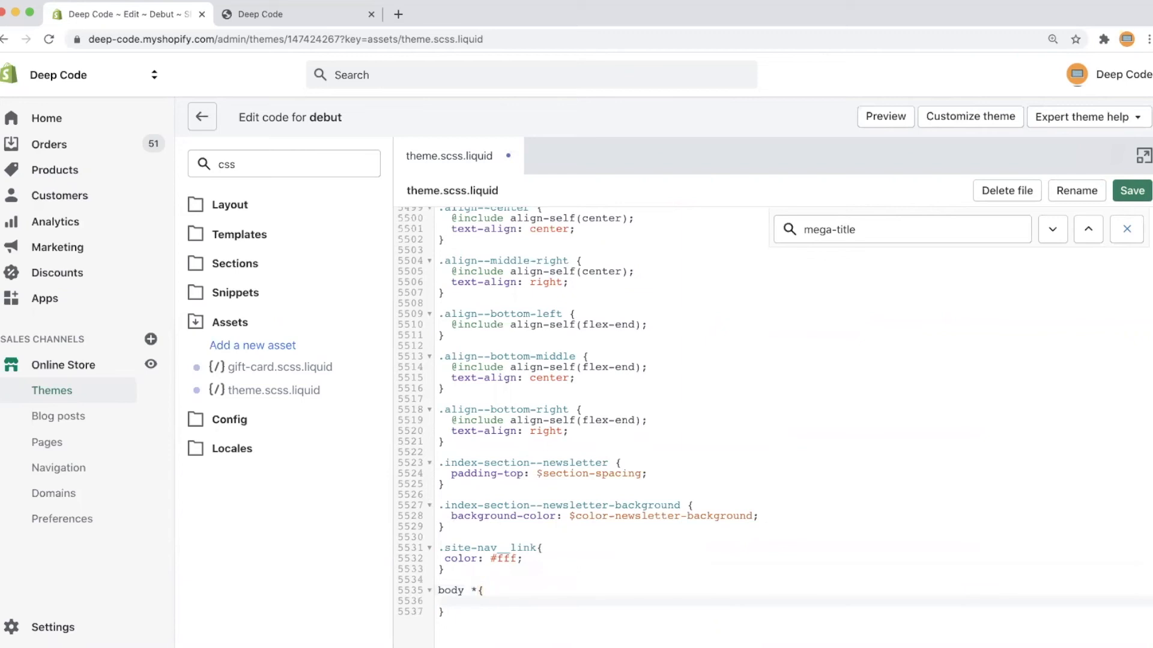
text(font-famil)
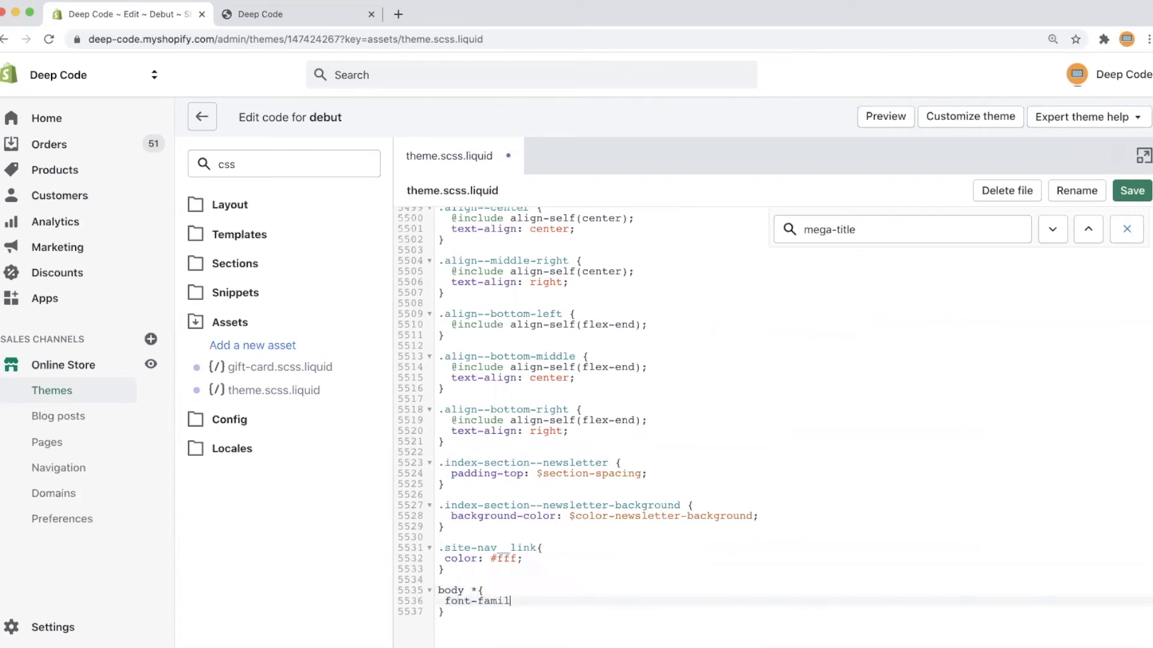
text(y:)
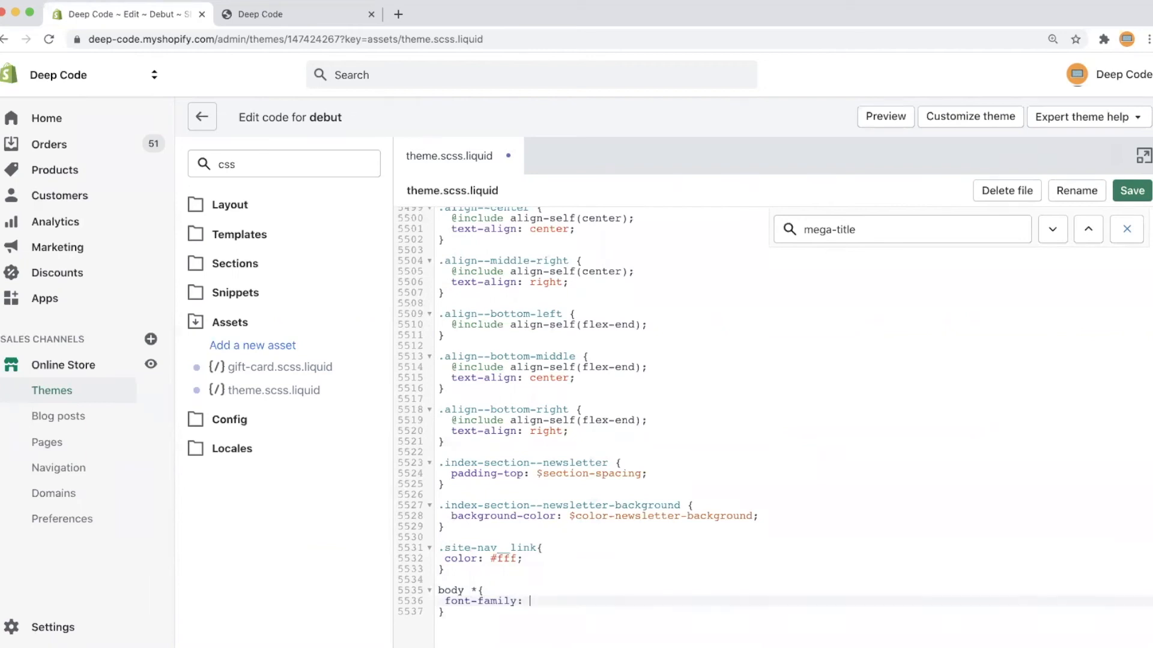
text(cursive !importan)
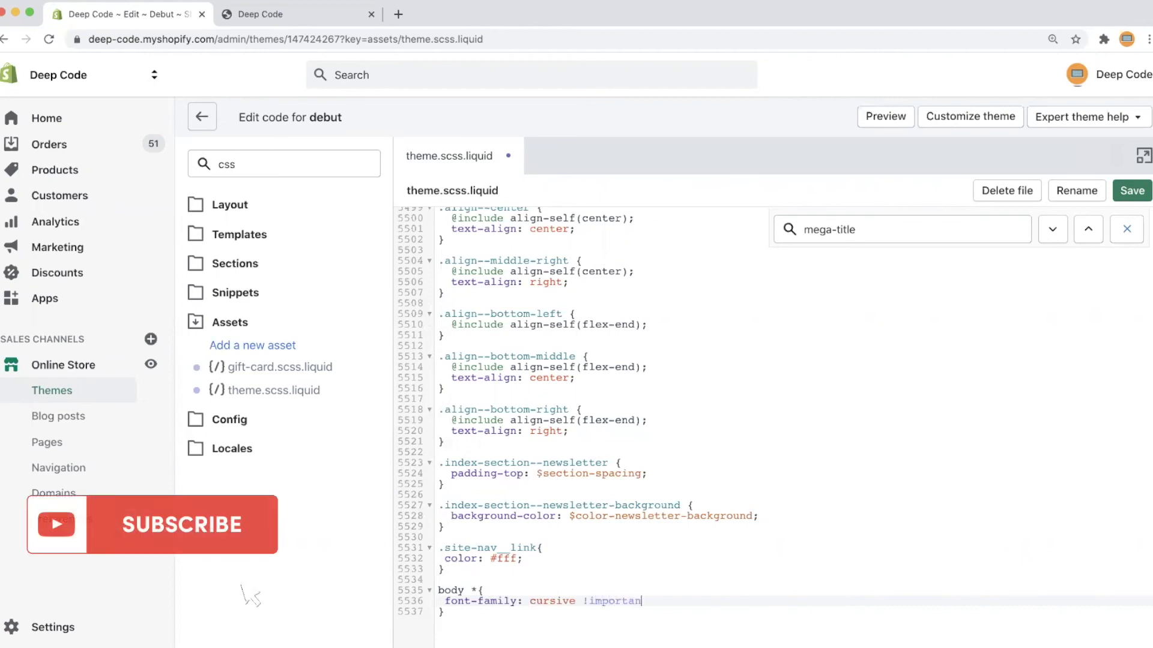
text(;)
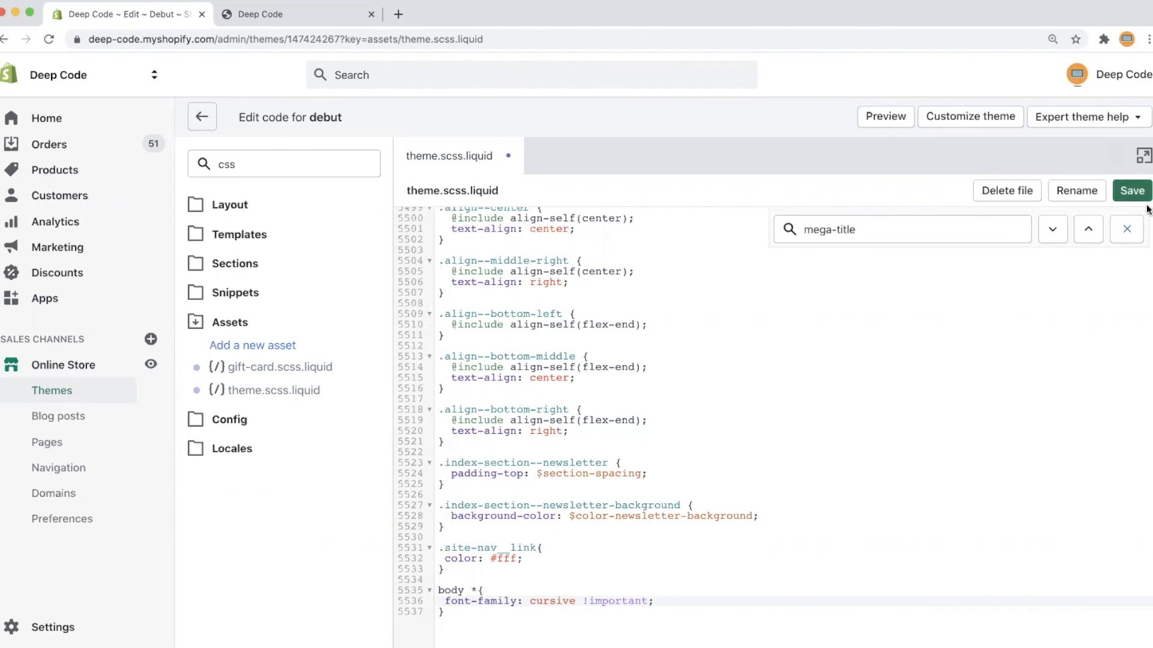
- Save the body * rule and scroll the refreshed storefront to confirm cursive text throughout
click(653, 600)
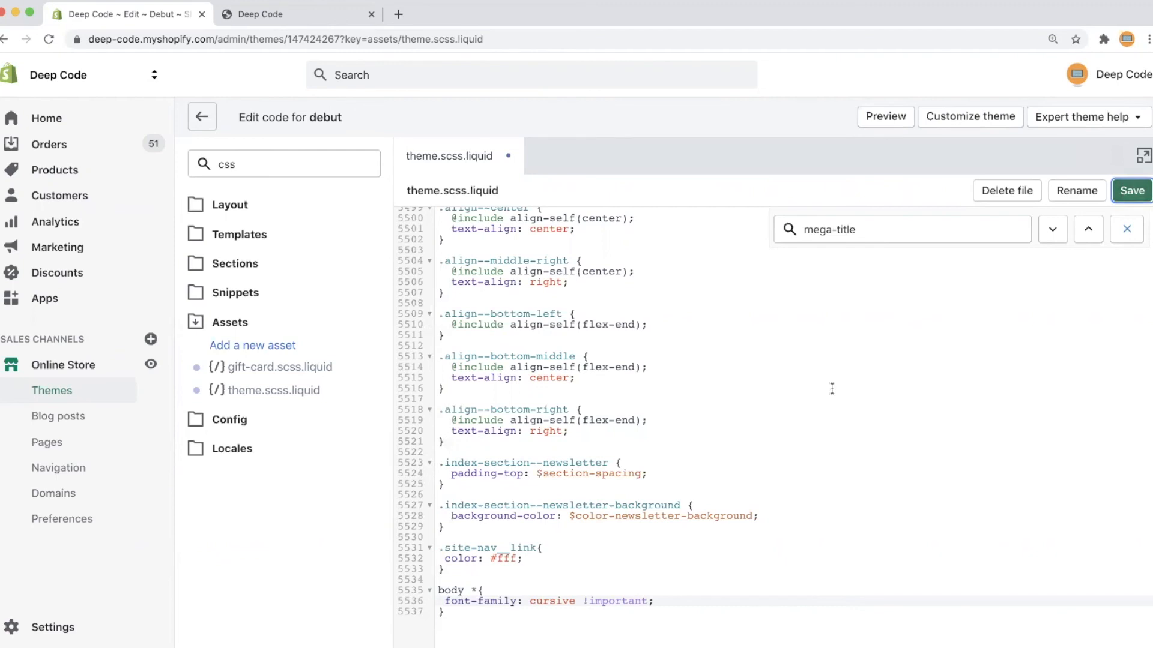
click(1130, 190)
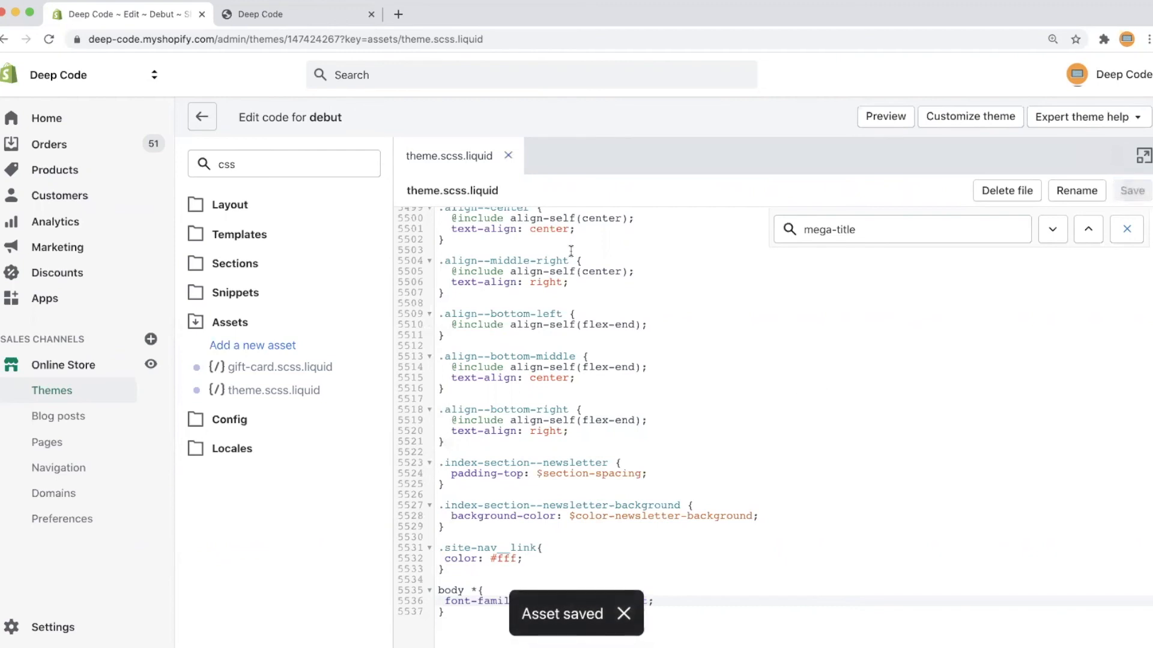
mouse_move(272, 14)
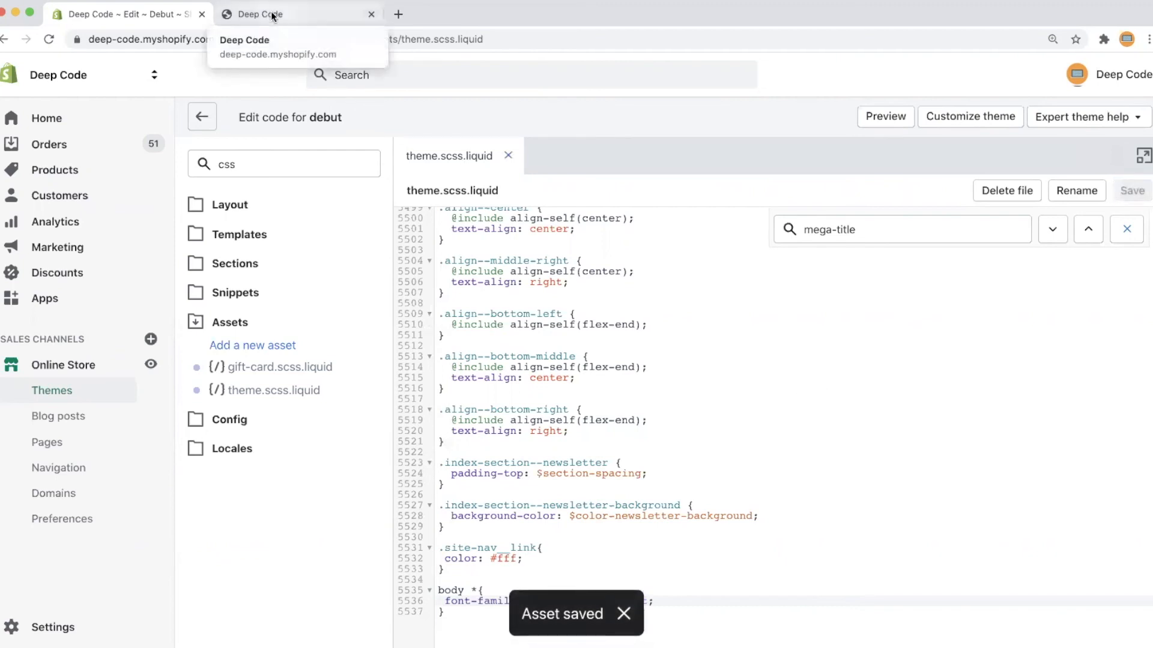
click(294, 13)
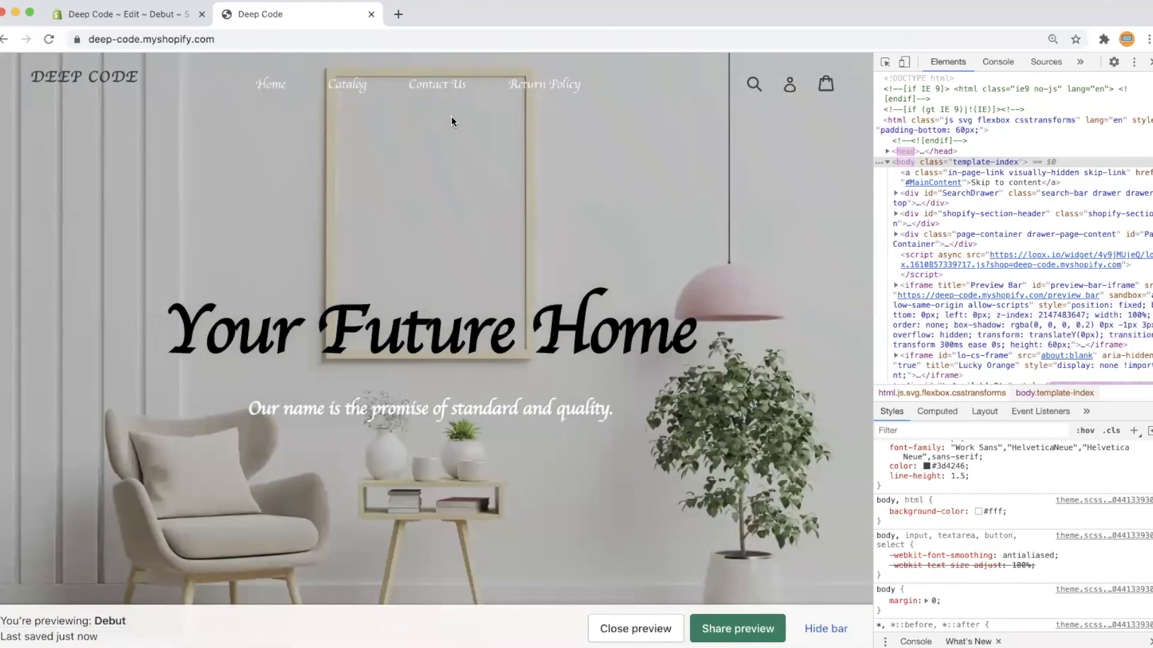
scroll(down, 3)
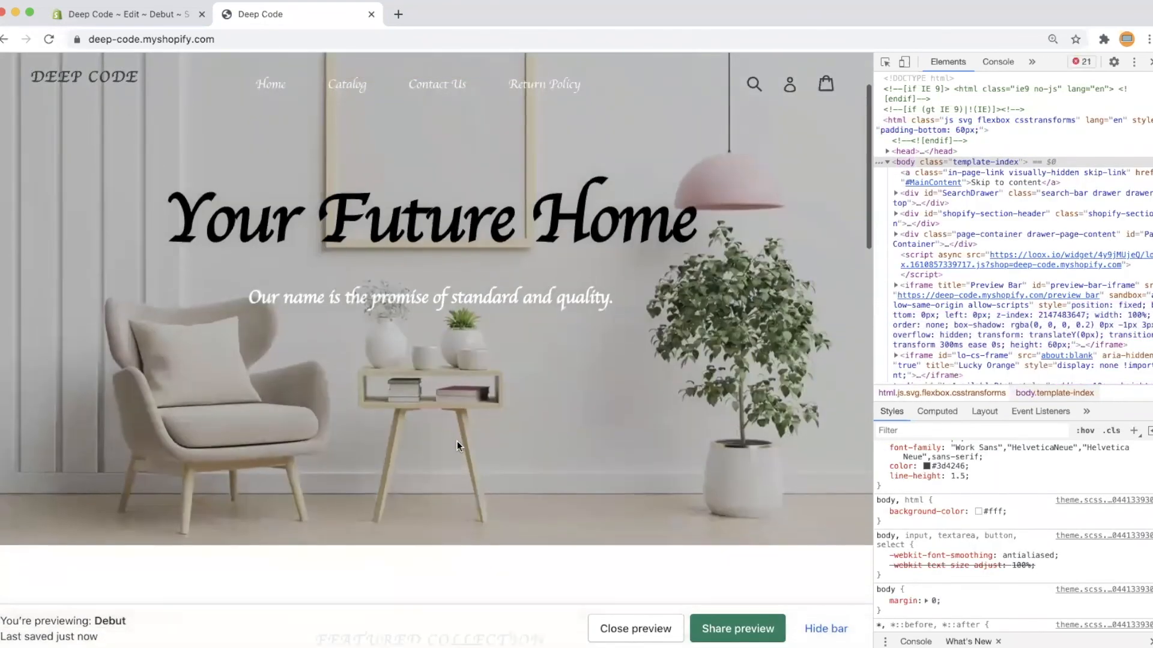
scroll(down, 3)
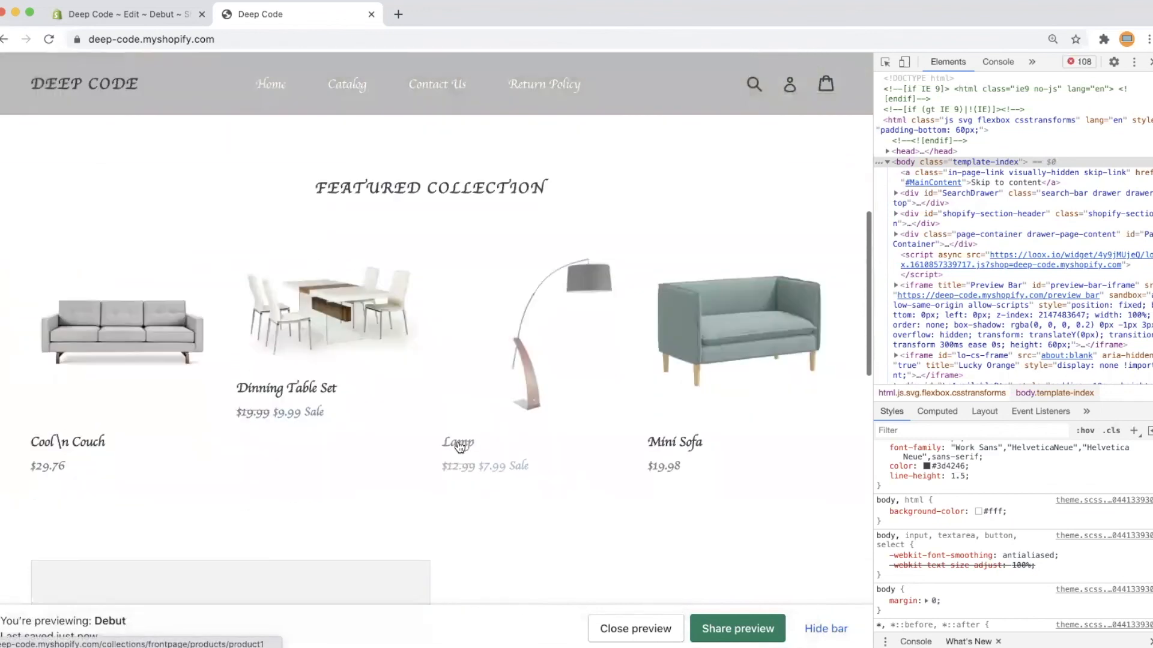
scroll(down, 3)
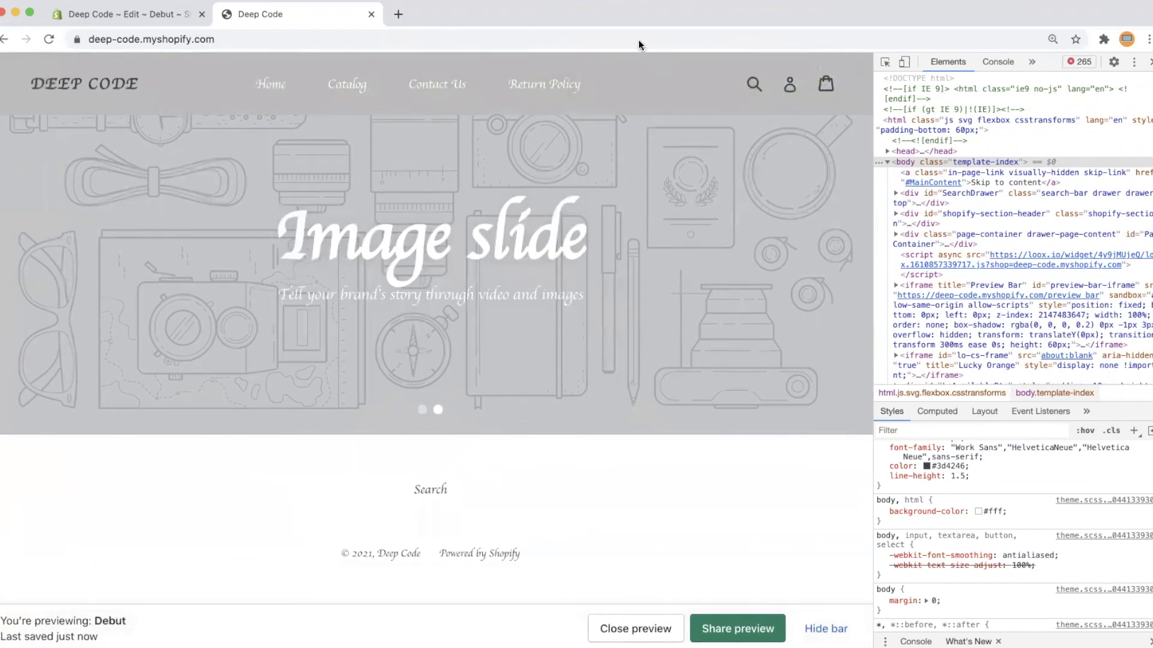
mouse_move(710, 35)
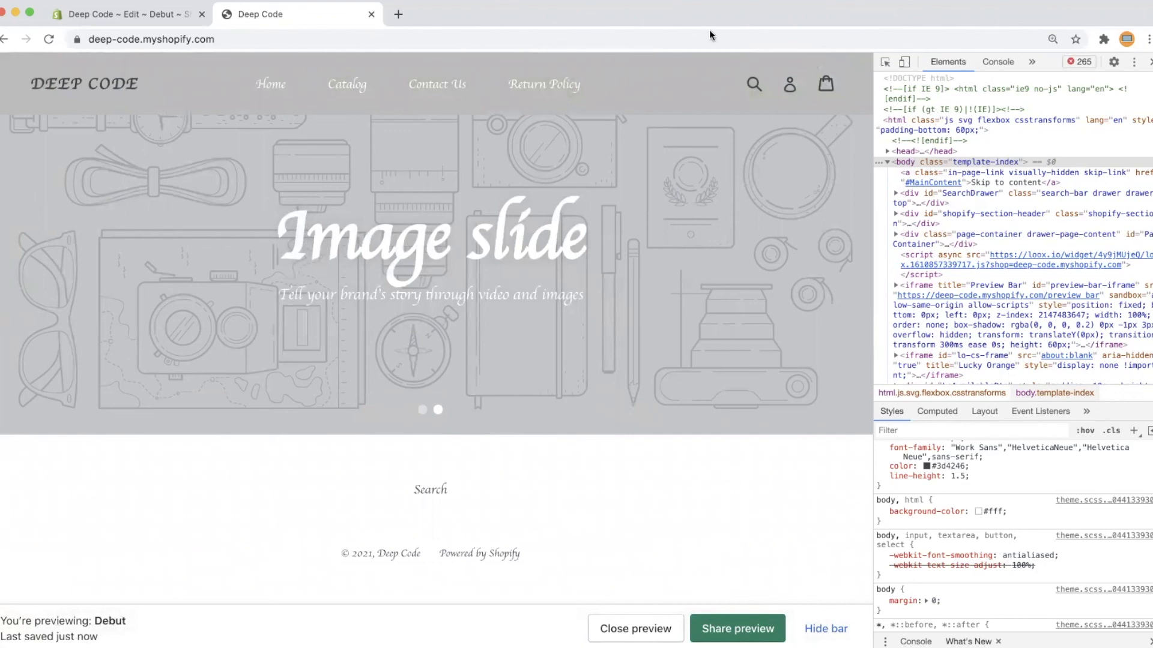
mouse_move(801, 99)
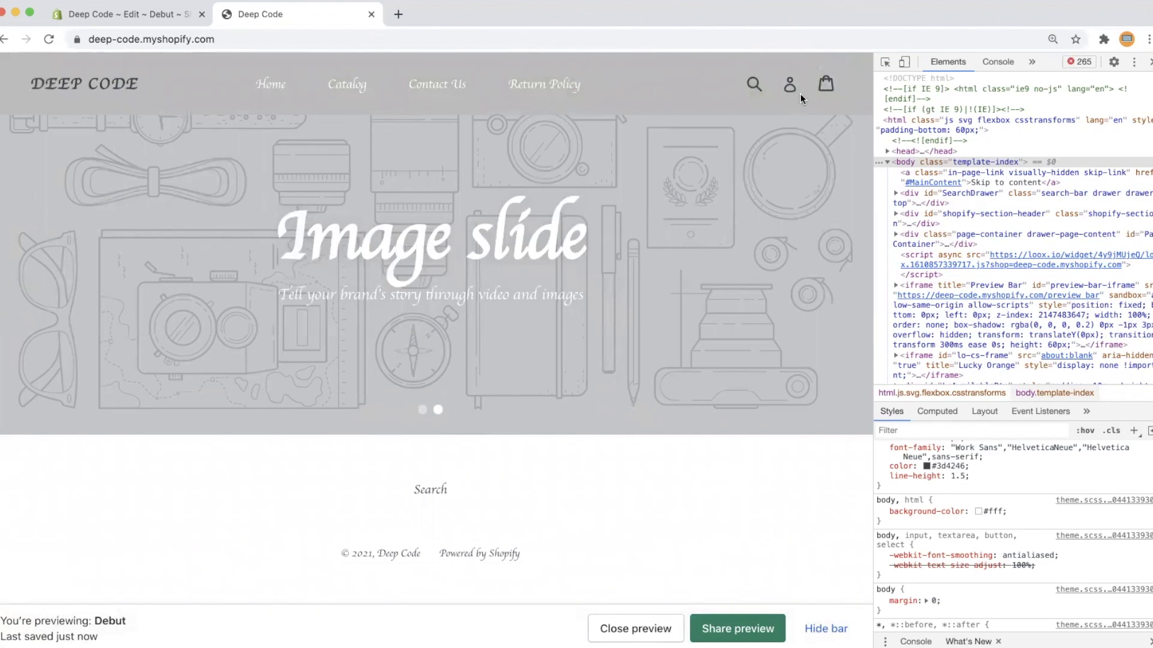